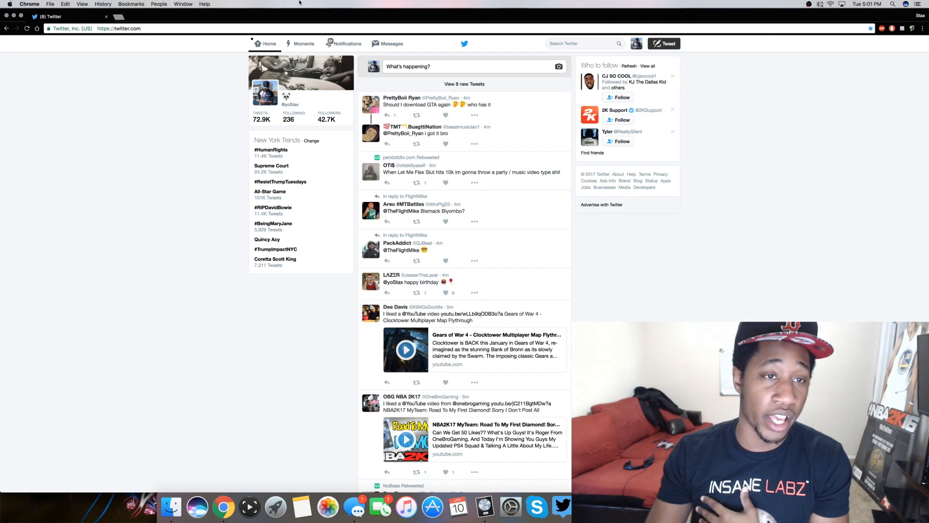
Open the Notifications page listing the account's birthday mentions, likes and retweets
{"action": "left_click", "coordinate": [347, 43]}
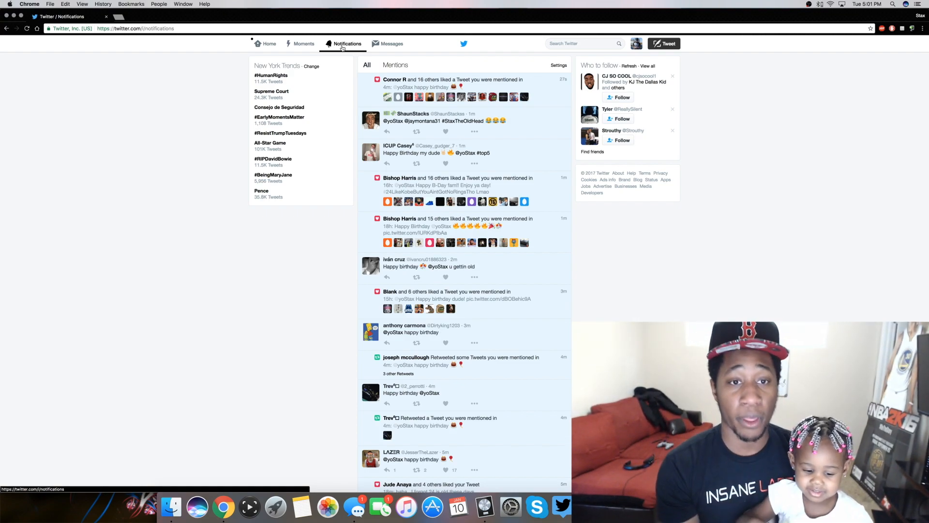
Quote-tweet the 'Happy Birthday my dude' tweet with the comment #top5
{"action": "left_click", "coordinate": [445, 164]}
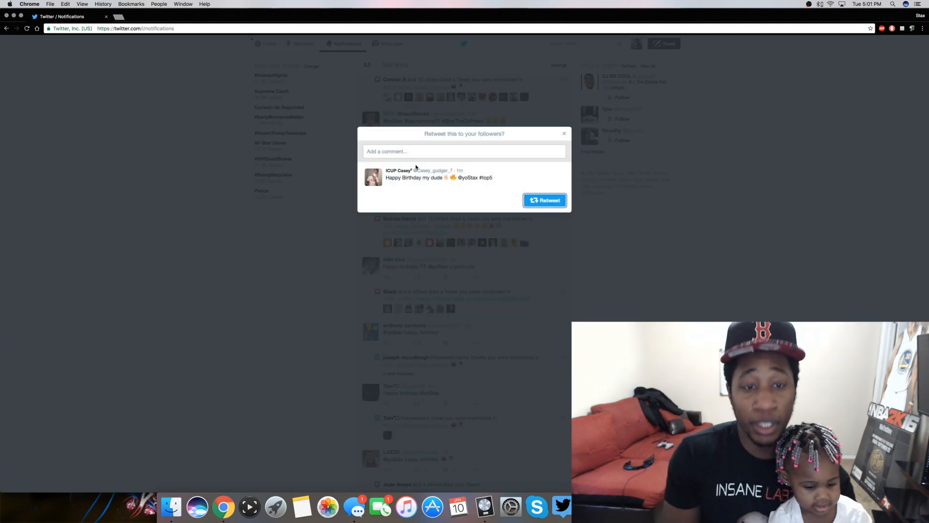
{"action": "left_click", "coordinate": [425, 151]}
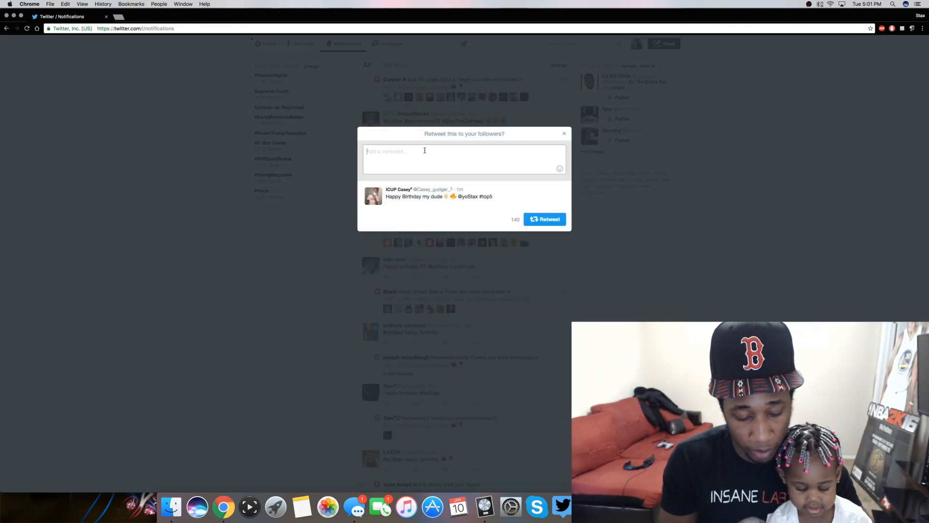
{"action": "type", "text": "3top5"}
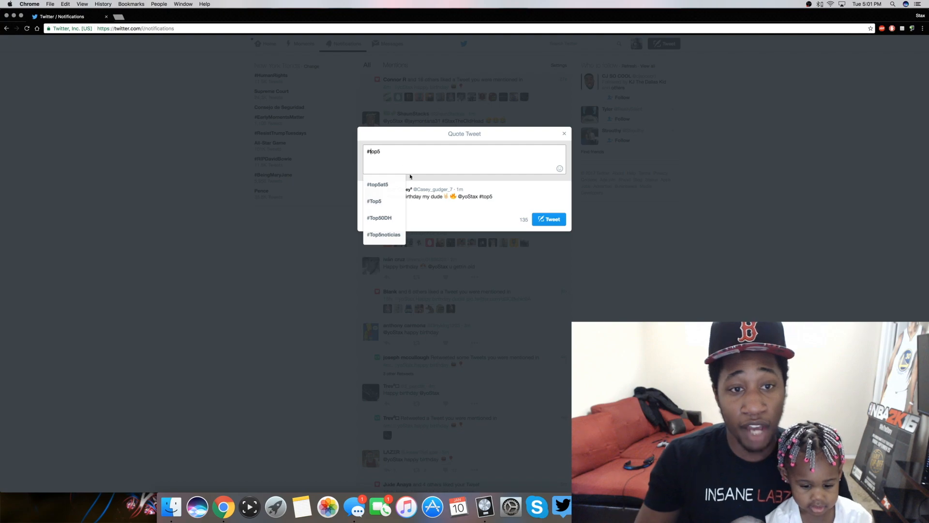
{"action": "left_click", "coordinate": [549, 219]}
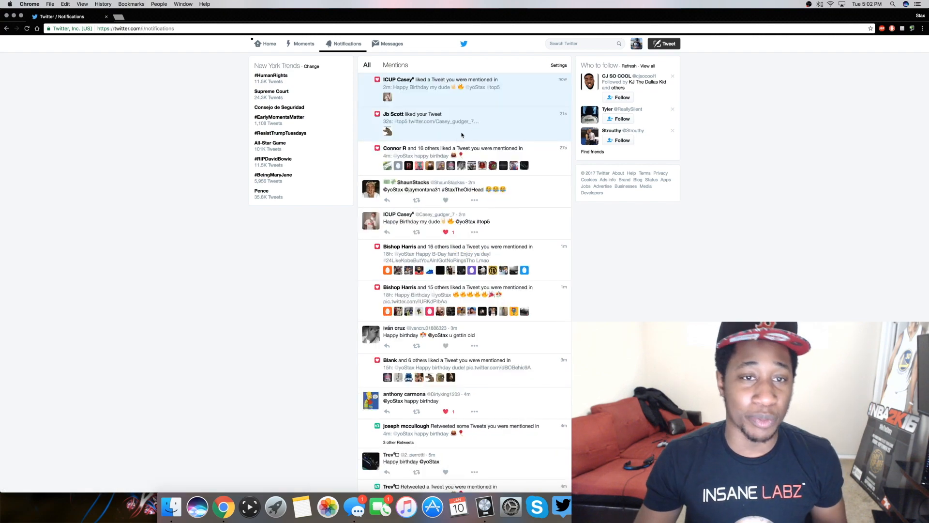
Reply 'thanks so much.. can't wait to hook up soon' to a birthday wish
{"action": "scroll", "scroll_direction": "down", "scroll_amount": 3}
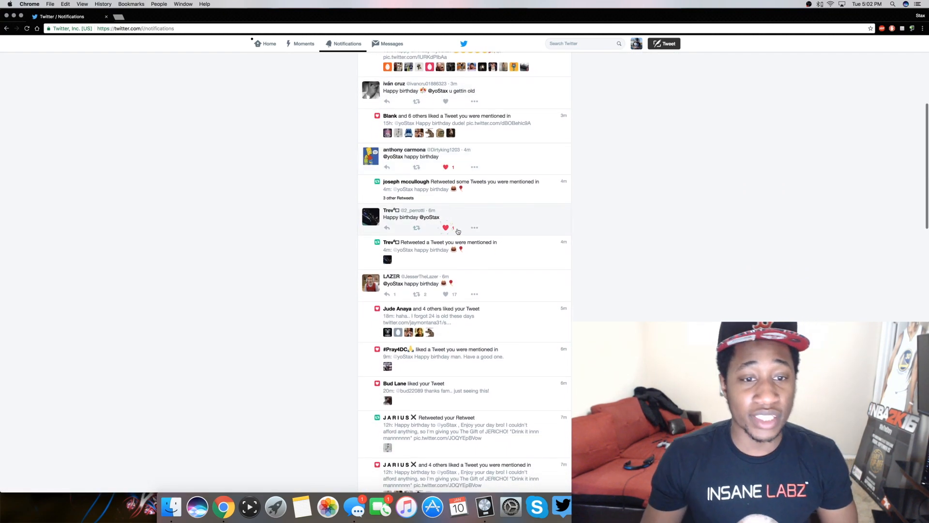
{"action": "scroll", "scroll_direction": "down", "scroll_amount": 3}
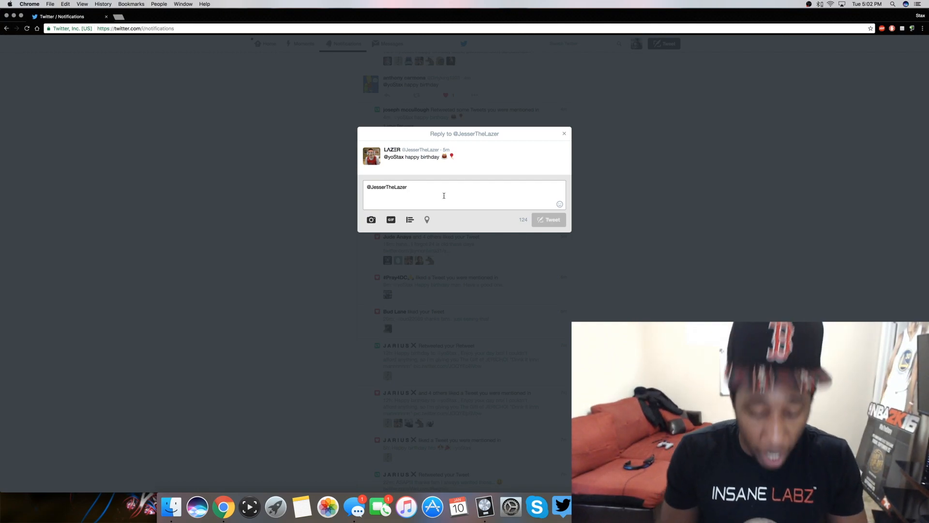
{"action": "type", "text": "thanks so m"}
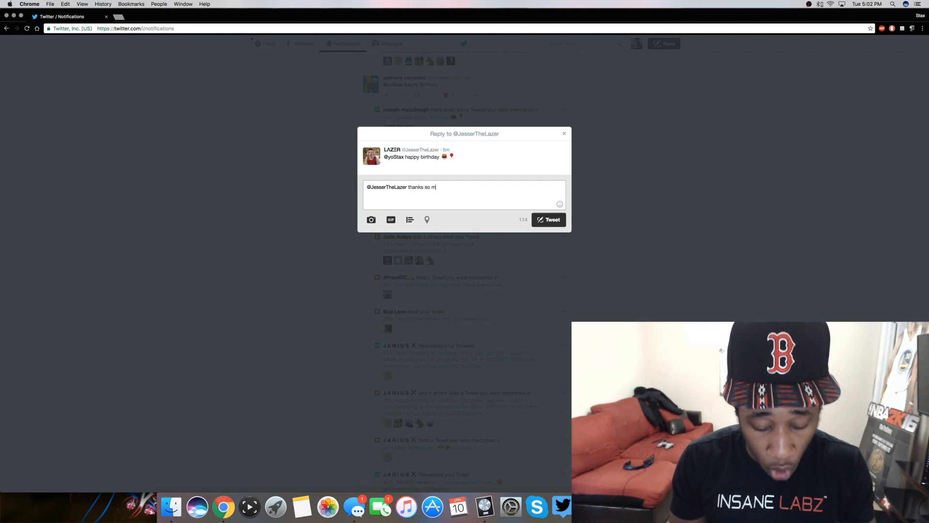
{"action": "type", "text": "uch my brother"}
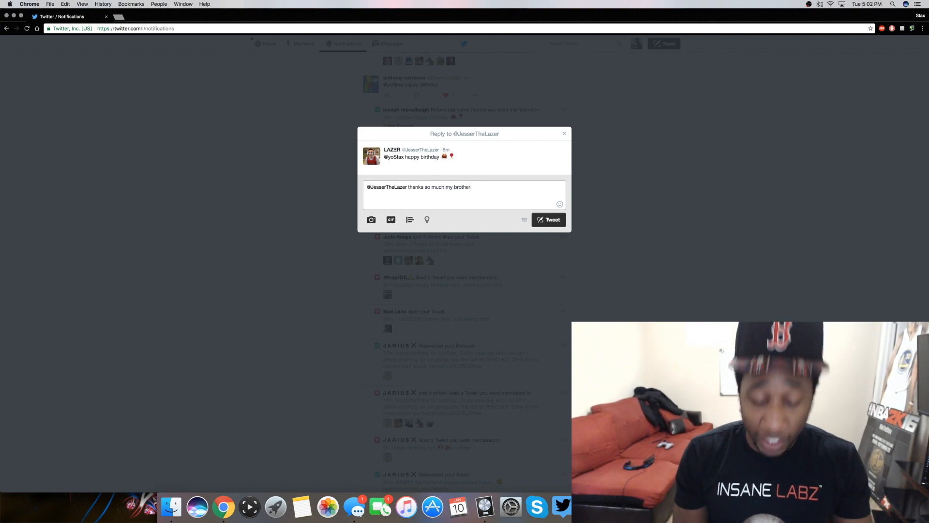
{"action": "type", "text": ".. can't"}
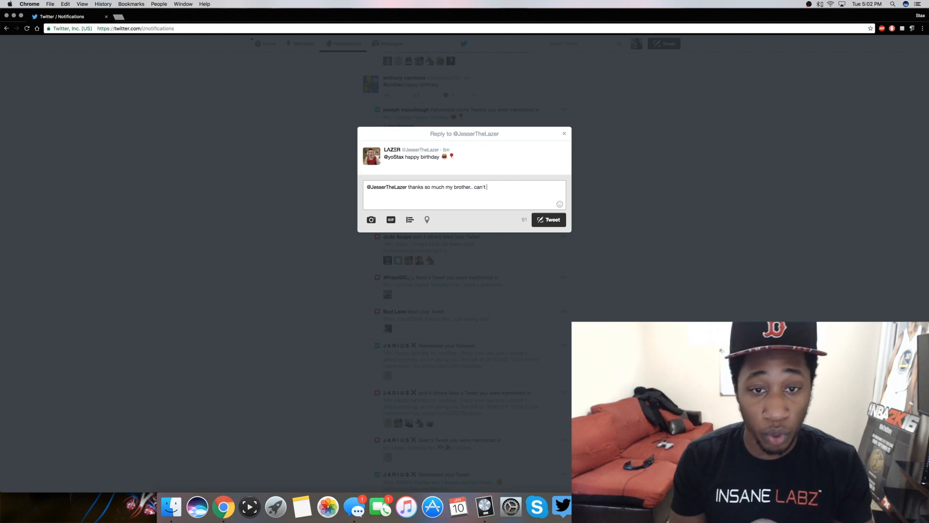
{"action": "type", "text": "wait t"}
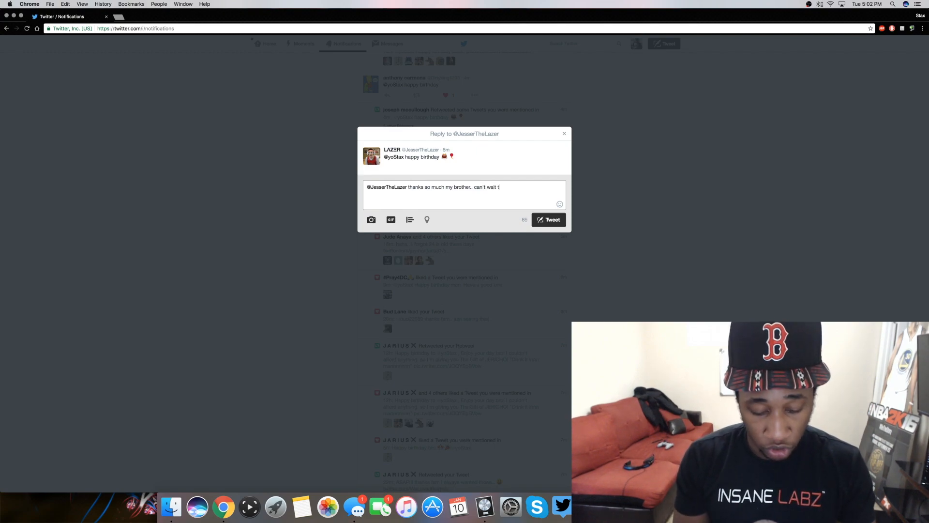
{"action": "type", "text": "o hook up soon"}
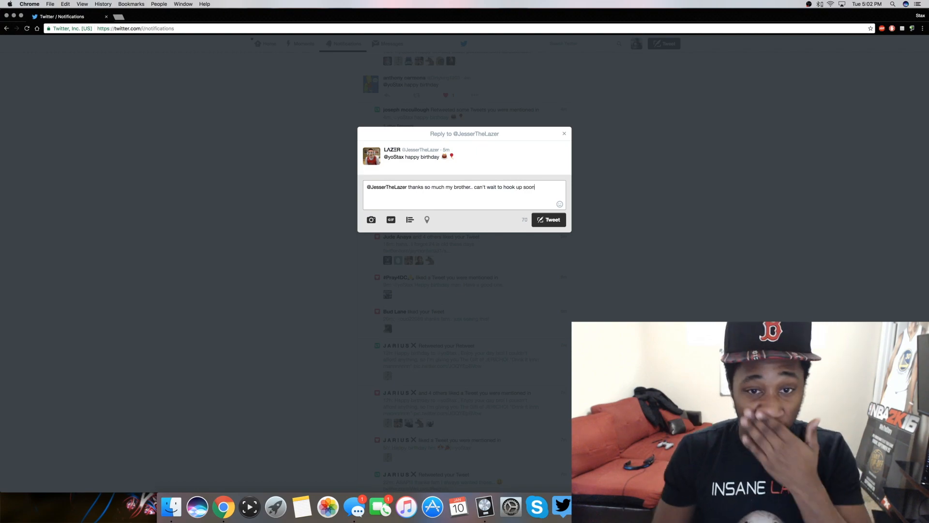
{"action": "left_click", "coordinate": [548, 219]}
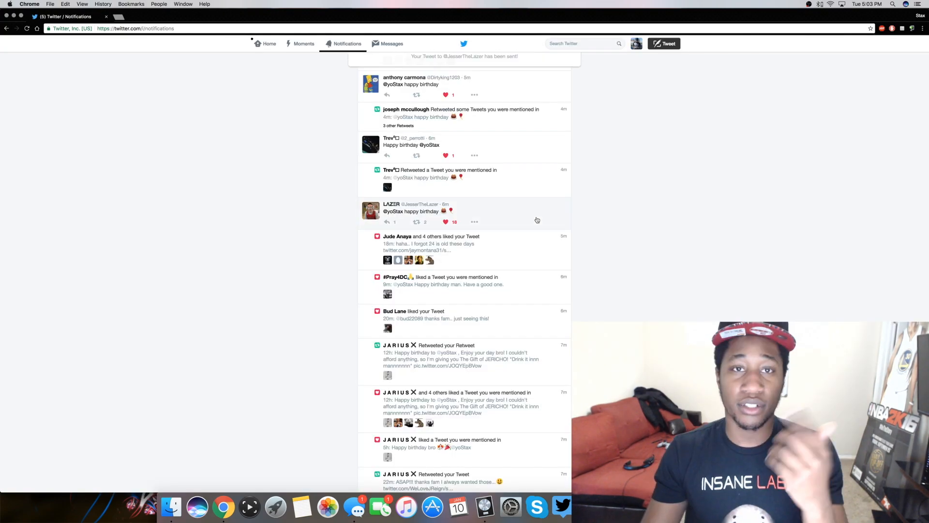
Send a 'thanks bro' reply to a birthday wish, then scroll to further mentions
{"action": "scroll", "scroll_direction": "down", "scroll_amount": 3}
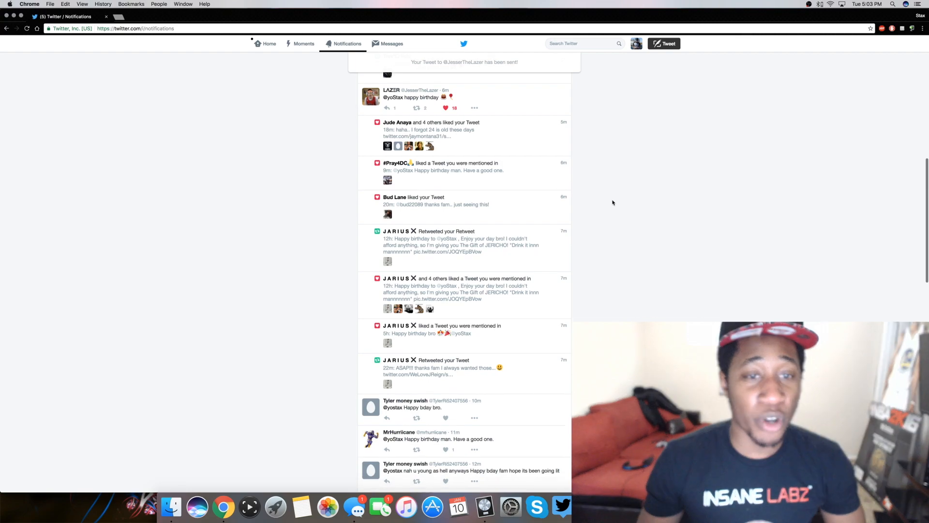
{"action": "scroll", "scroll_direction": "down", "scroll_amount": 3}
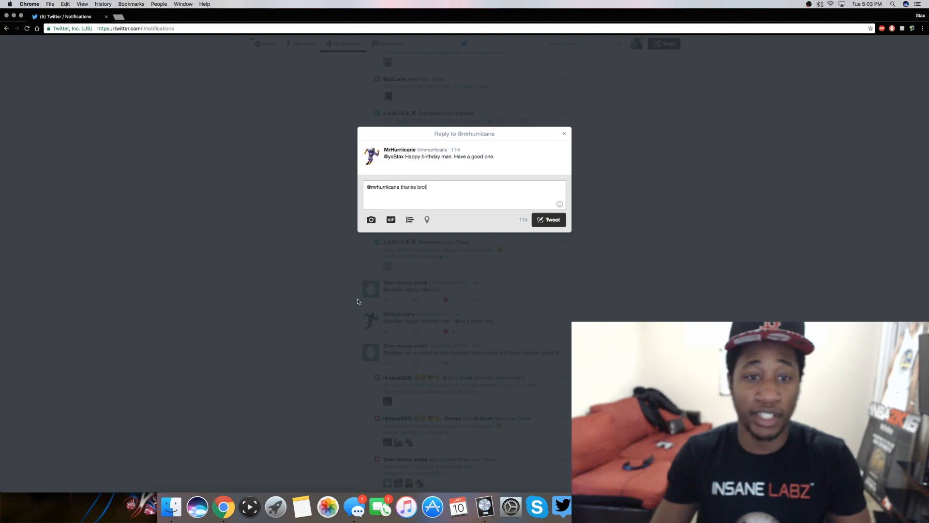
{"action": "left_click", "coordinate": [548, 219]}
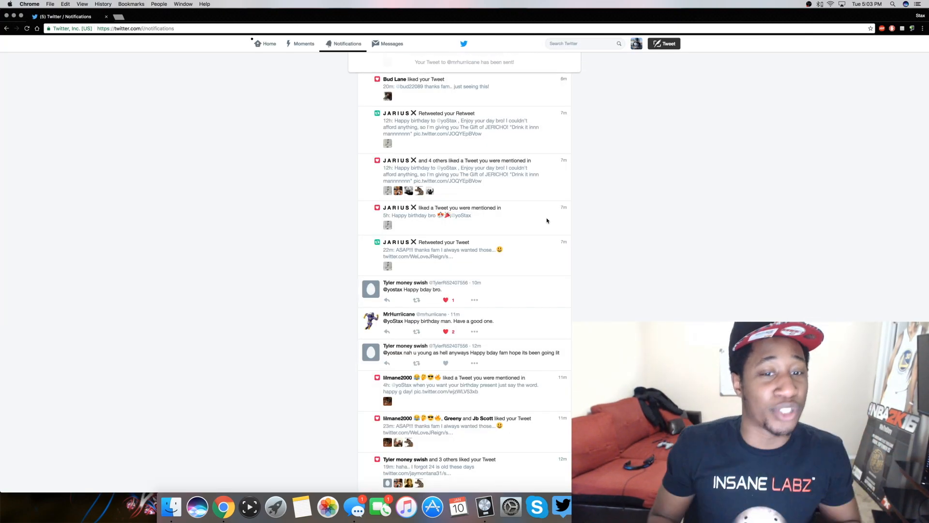
{"action": "scroll", "scroll_direction": "down", "scroll_amount": 3}
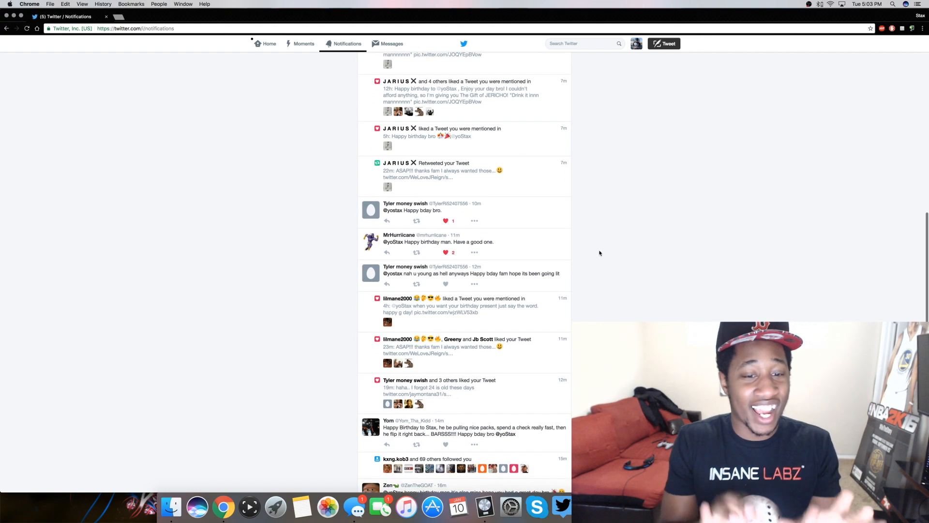
{"action": "scroll", "scroll_direction": "down", "scroll_amount": 3}
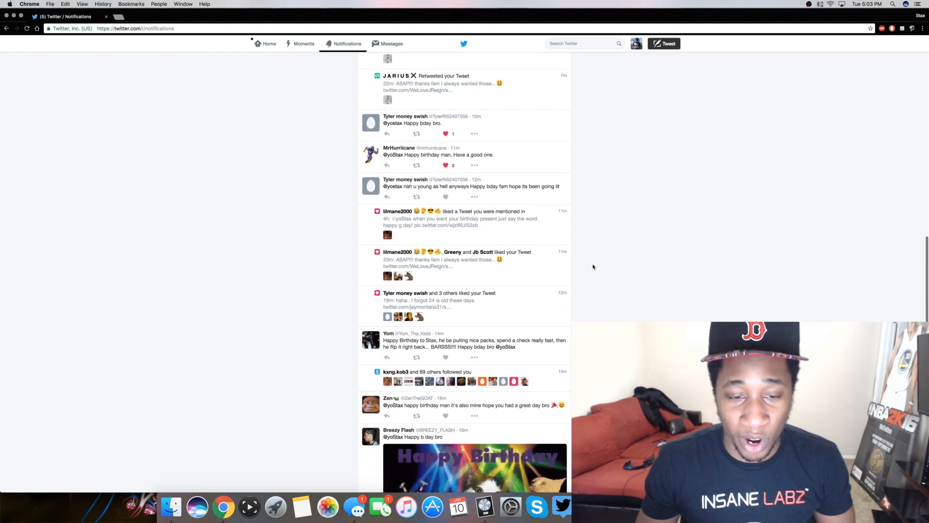
{"action": "scroll", "scroll_direction": "down", "scroll_amount": 3}
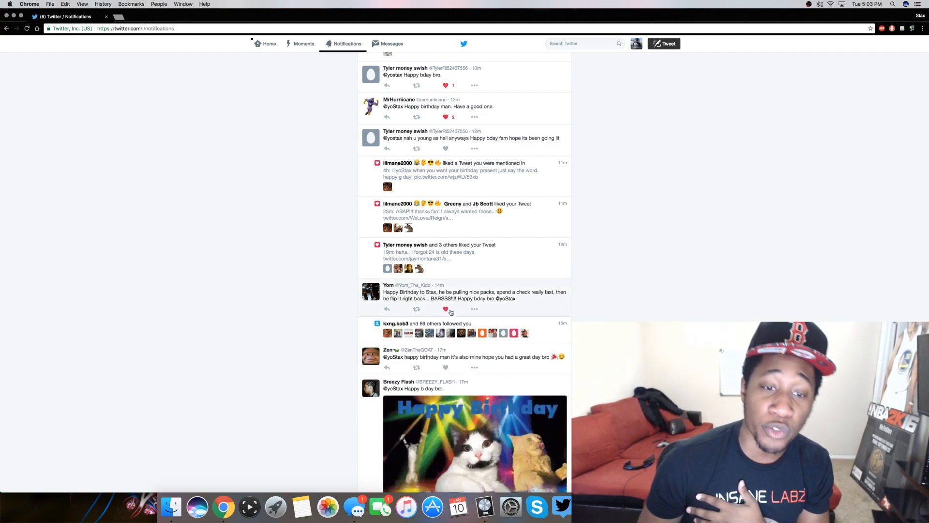
Quote Yom's nice-packs birthday tweet with 'I just got sooooo turnt from these BARZZZZ!!! lmao'
{"action": "left_click", "coordinate": [416, 309]}
{"action": "type", "text": "I just got sooooooooooo"}
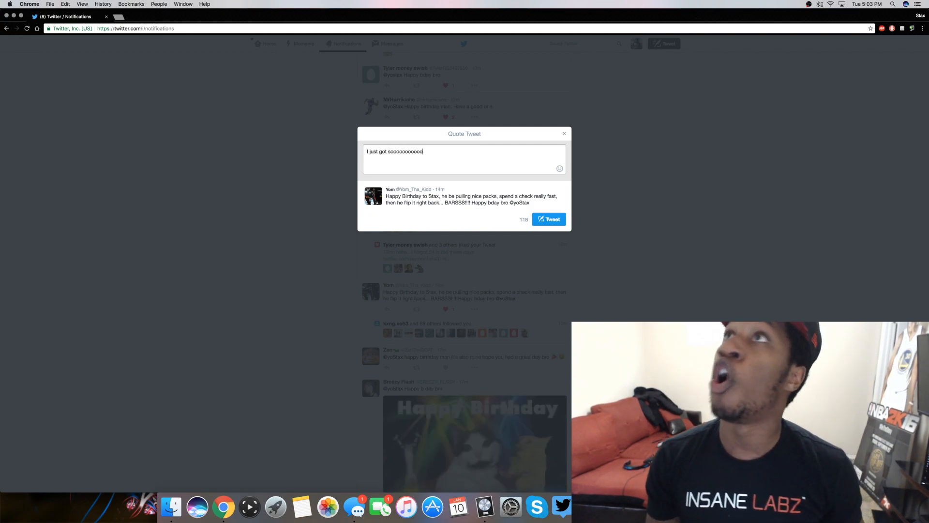
{"action": "type", "text": "turnt from"}
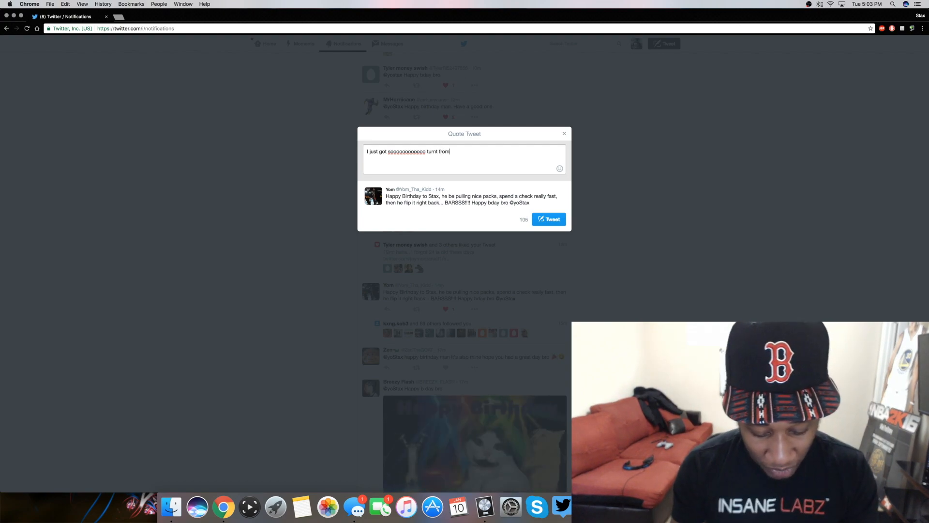
{"action": "type", "text": "ther"}
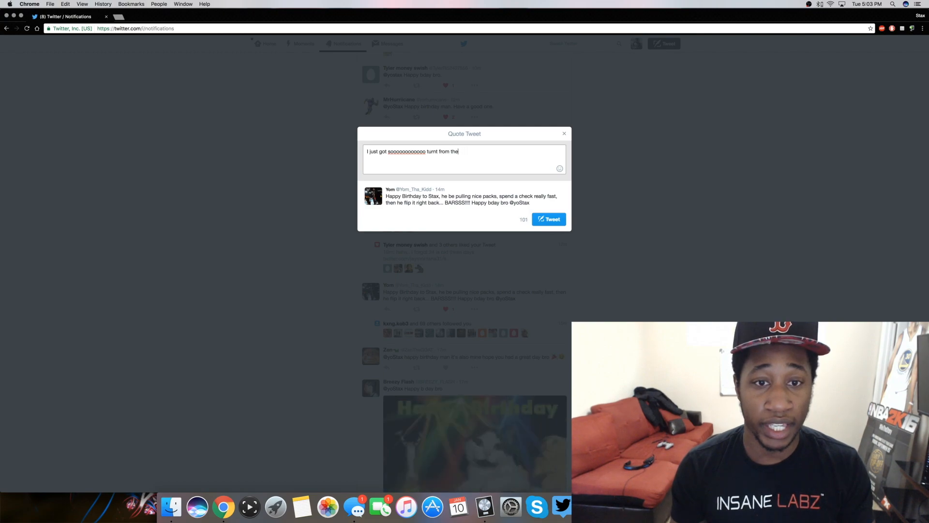
{"action": "type", "text": "these BARZZZZ!!!"}
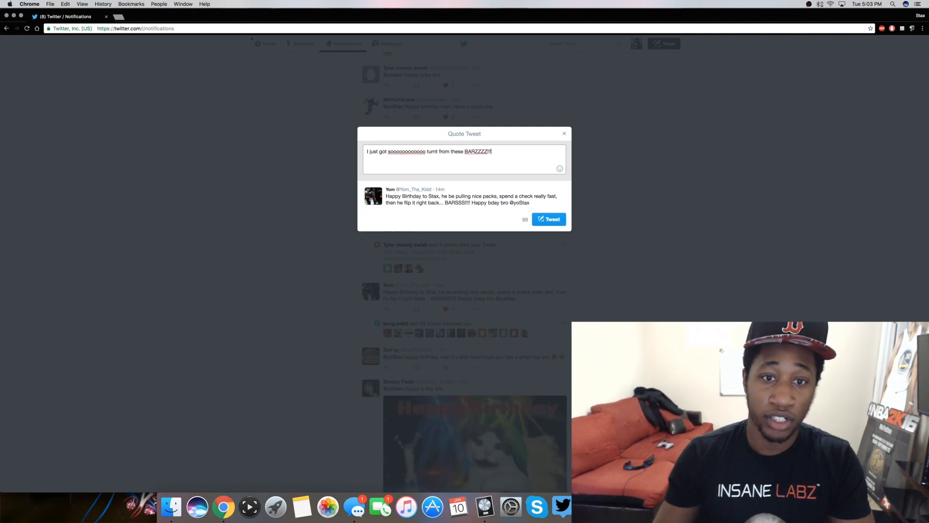
{"action": "type", "text": "lmao"}
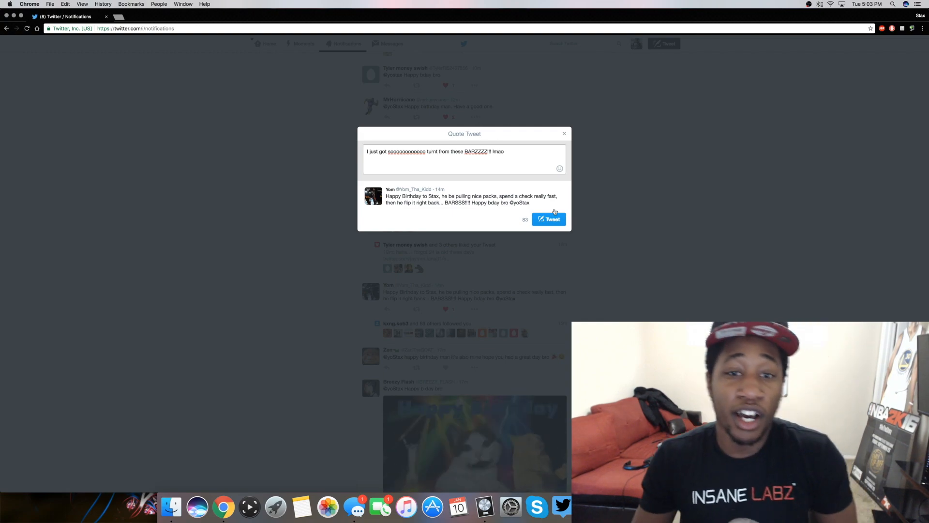
{"action": "left_click", "coordinate": [549, 219]}
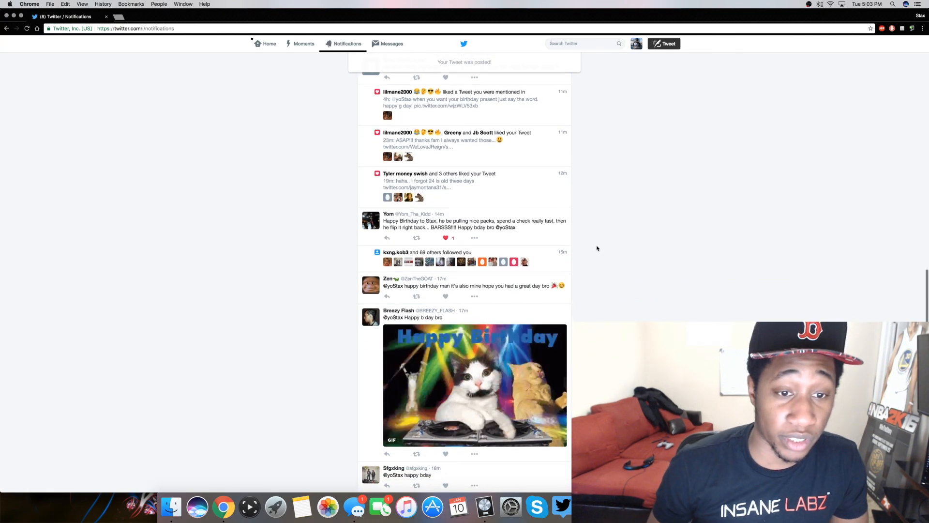
Quote Zen's 'it's also mine' birthday tweet with 'happy birthday to you too bro'
{"action": "scroll", "scroll_direction": "down", "scroll_amount": 3}
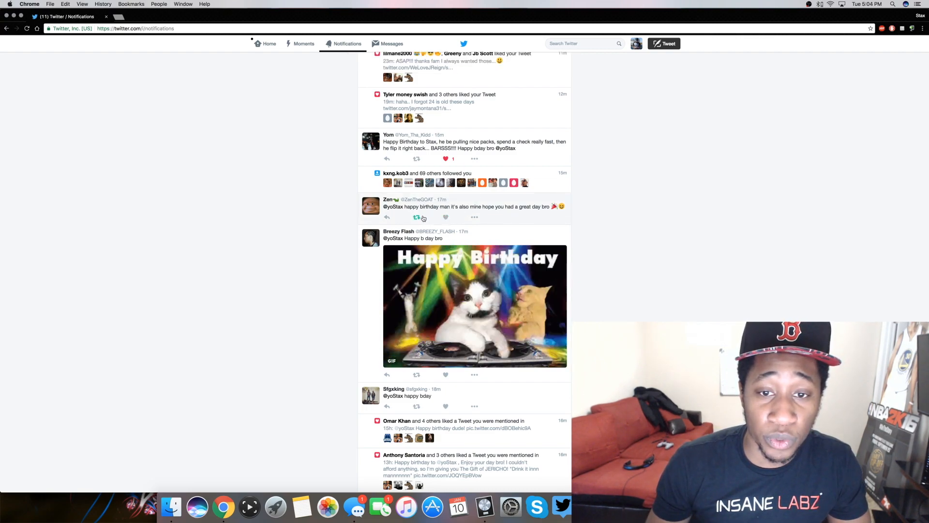
{"action": "left_click", "coordinate": [417, 218]}
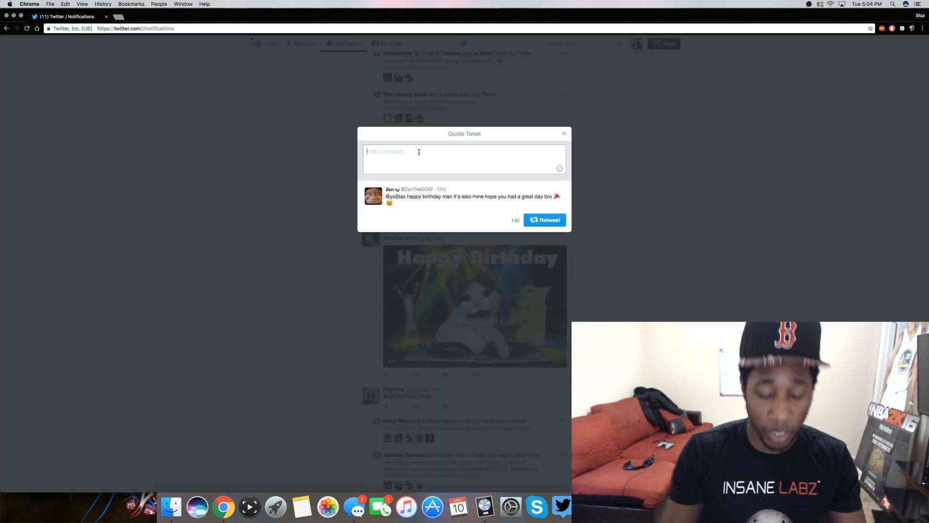
{"action": "type", "text": "happy birthday to you too bro"}
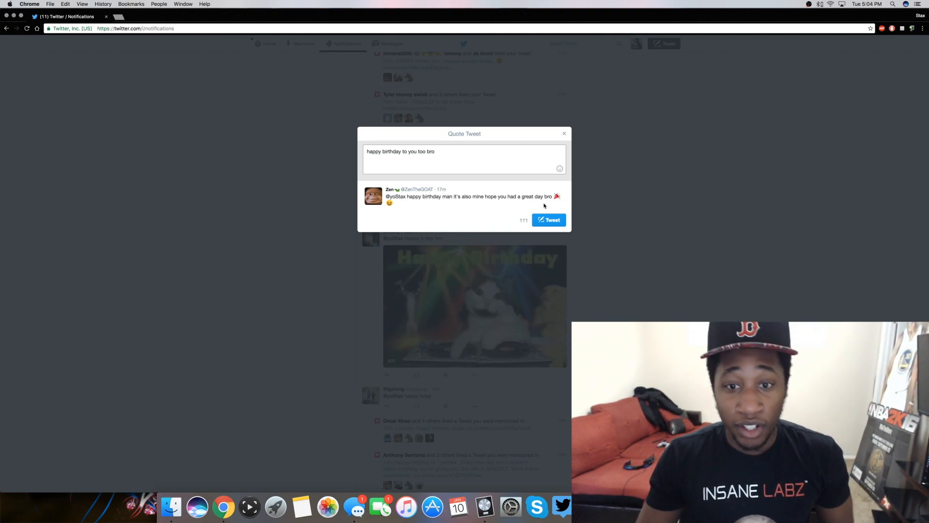
{"action": "left_click", "coordinate": [549, 220]}
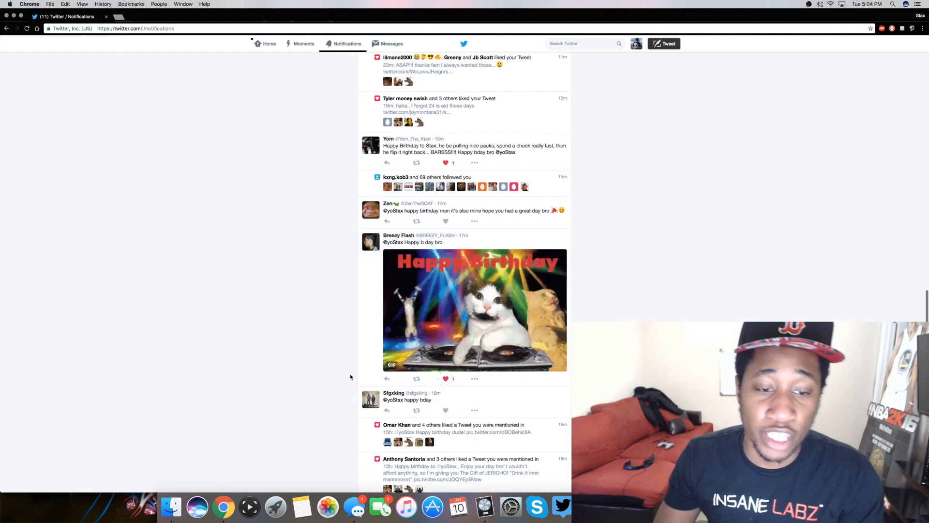
Like the 'happy b day ytb' birthday tweet
{"action": "scroll", "scroll_direction": "down", "scroll_amount": 3}
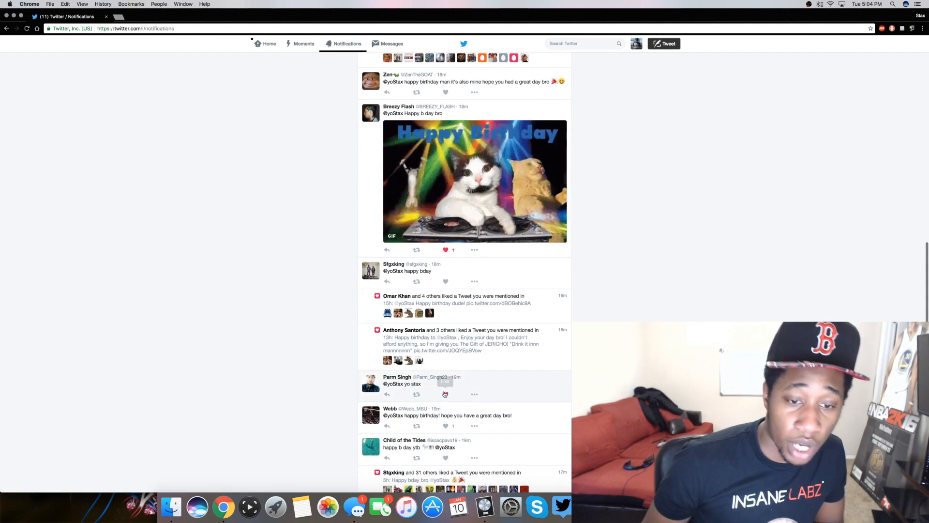
{"action": "scroll", "scroll_direction": "down", "scroll_amount": 3}
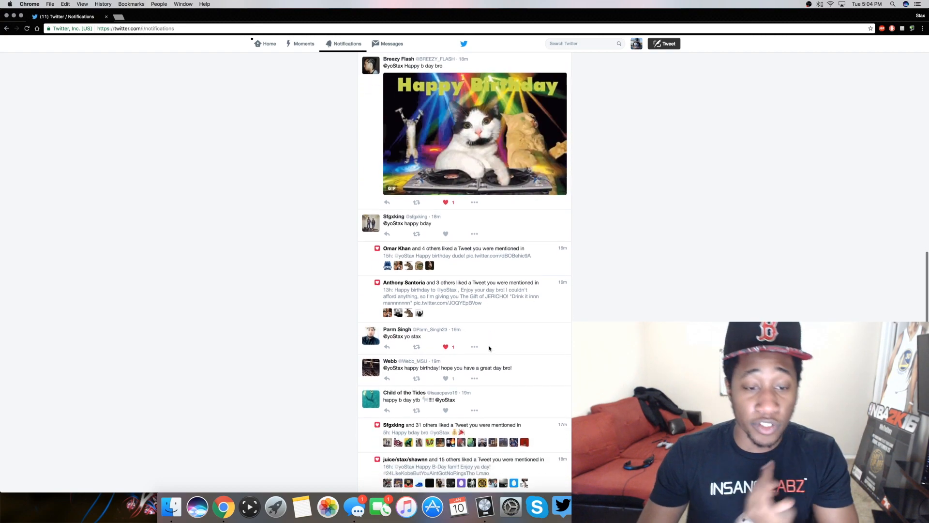
{"action": "scroll", "scroll_direction": "down", "scroll_amount": 3}
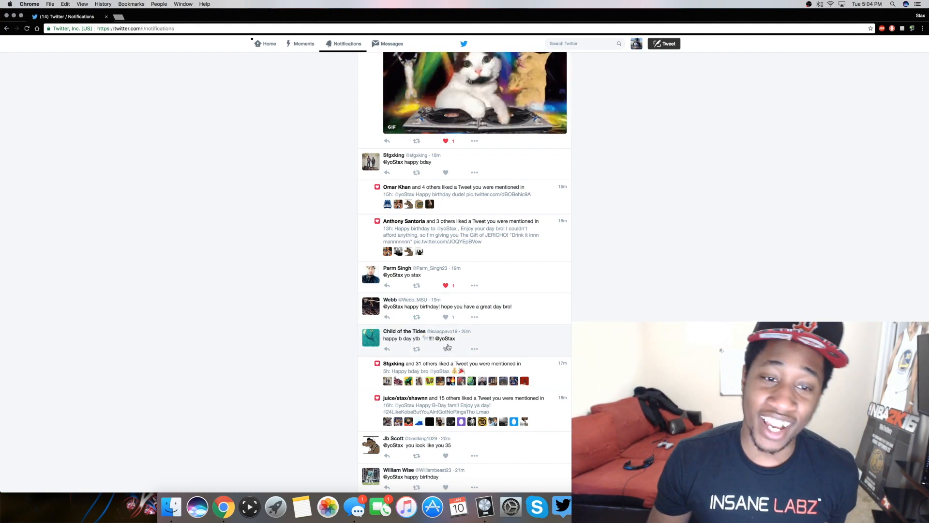
{"action": "left_click", "coordinate": [446, 317]}
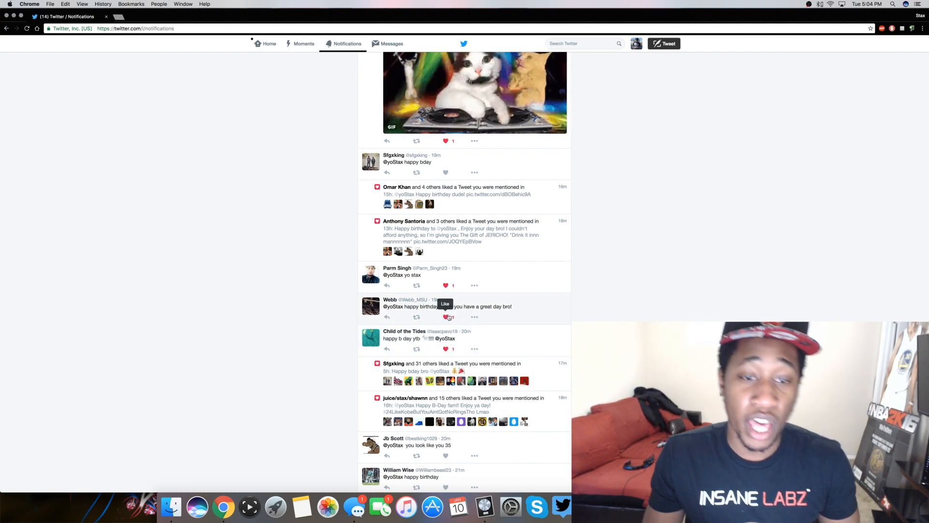
Like and retweet the #top5 birthday tweet
{"action": "scroll", "scroll_direction": "down", "scroll_amount": 3}
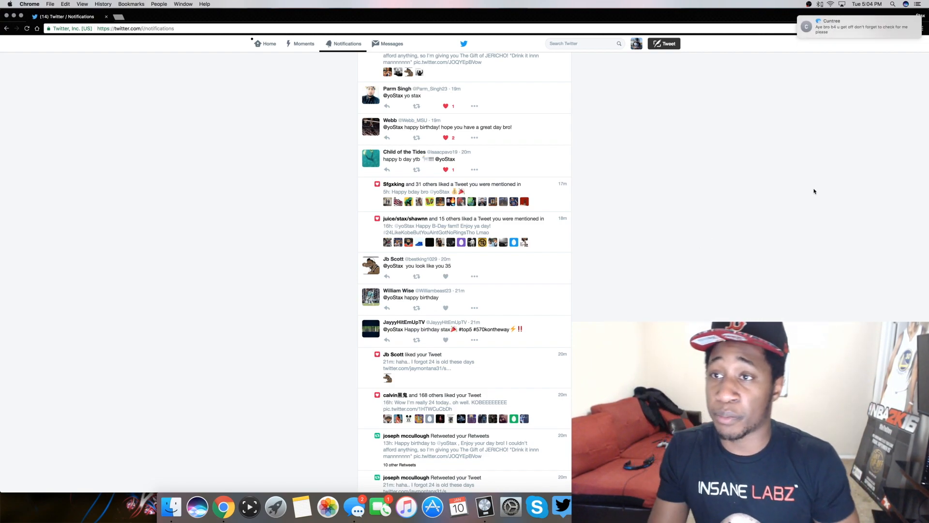
{"action": "scroll", "scroll_direction": "down", "scroll_amount": 3}
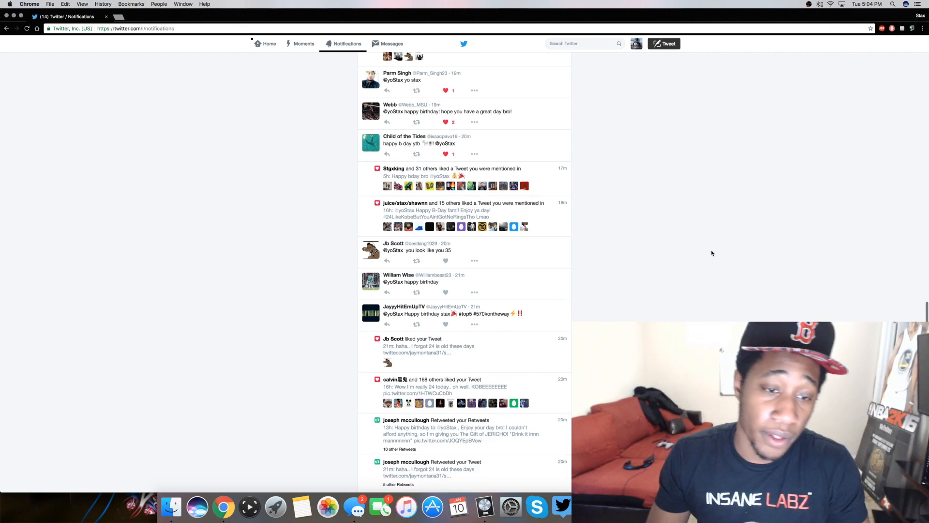
{"action": "scroll", "scroll_direction": "down", "scroll_amount": 3}
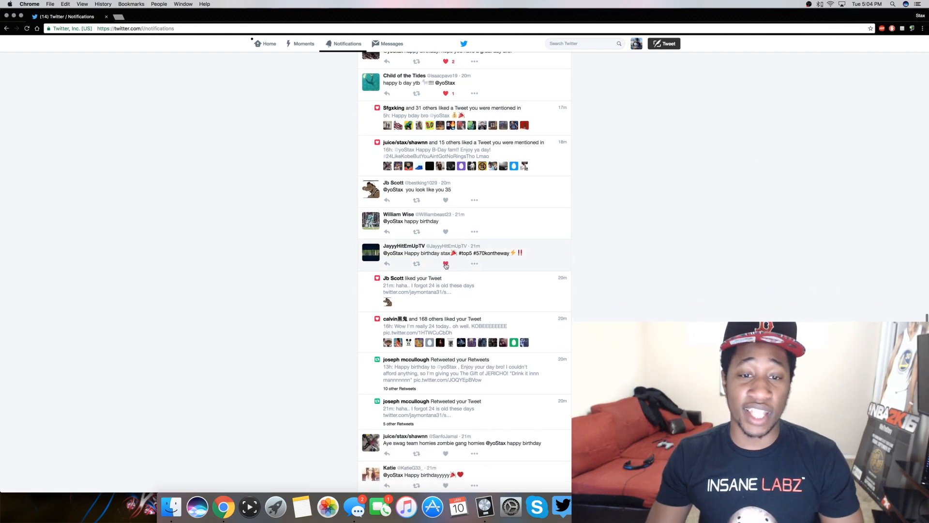
{"action": "left_click", "coordinate": [446, 263]}
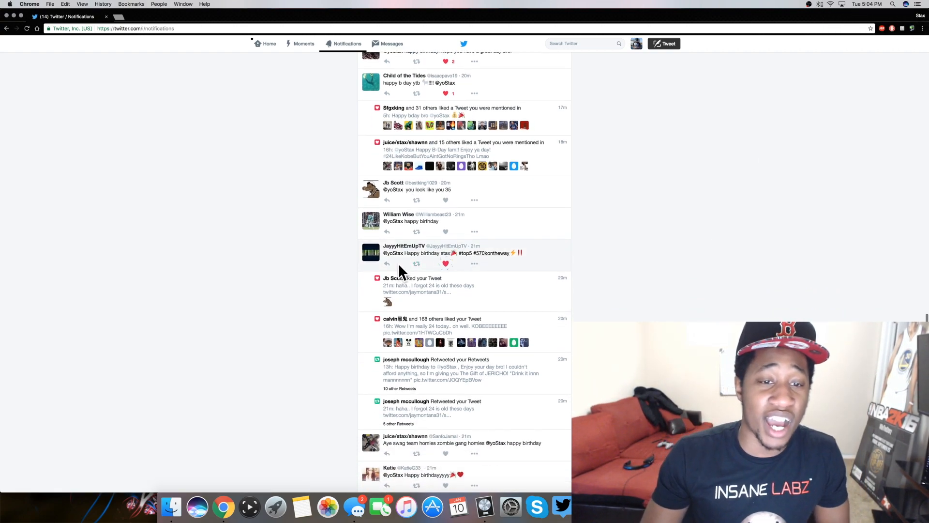
{"action": "left_click", "coordinate": [445, 264]}
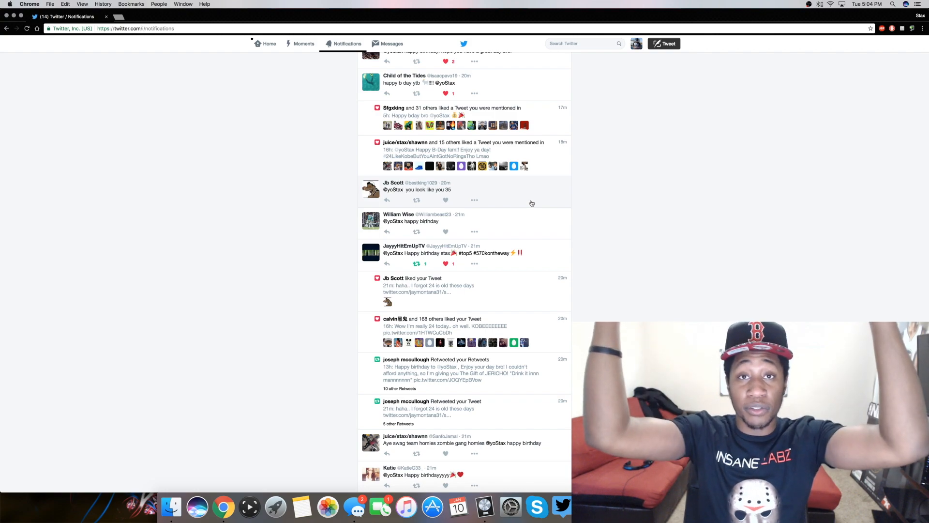
Like the zombie gang homies birthday tweet and start replying to a shared-birthday wish
{"action": "scroll", "scroll_direction": "down", "scroll_amount": 3}
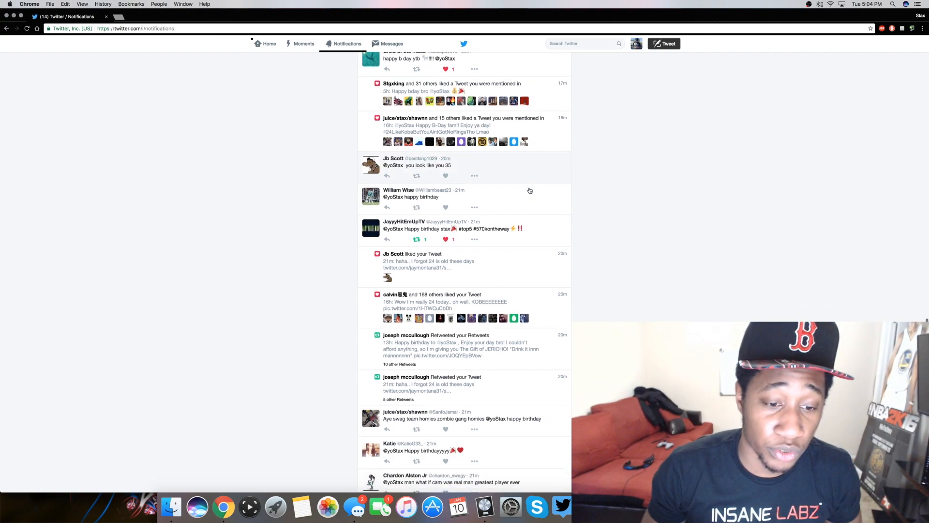
{"action": "scroll", "scroll_direction": "down", "scroll_amount": 3}
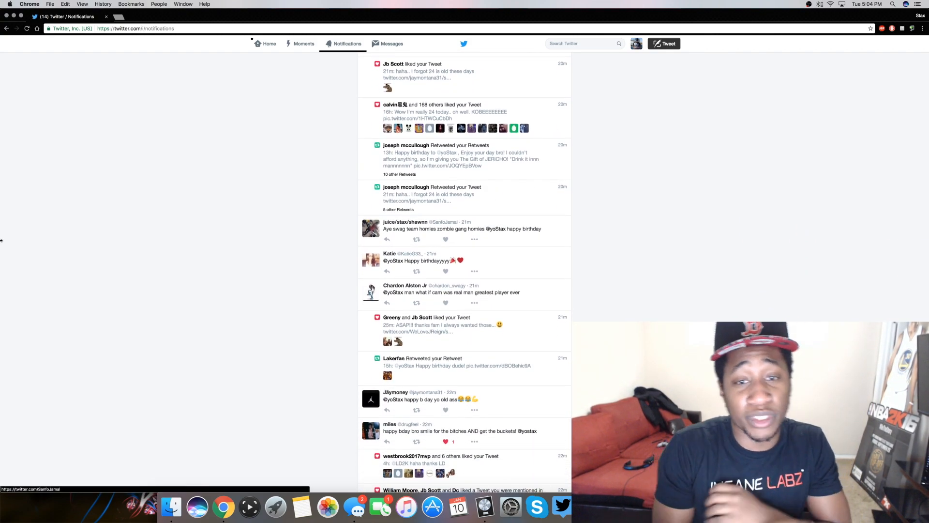
{"action": "left_click", "coordinate": [445, 238]}
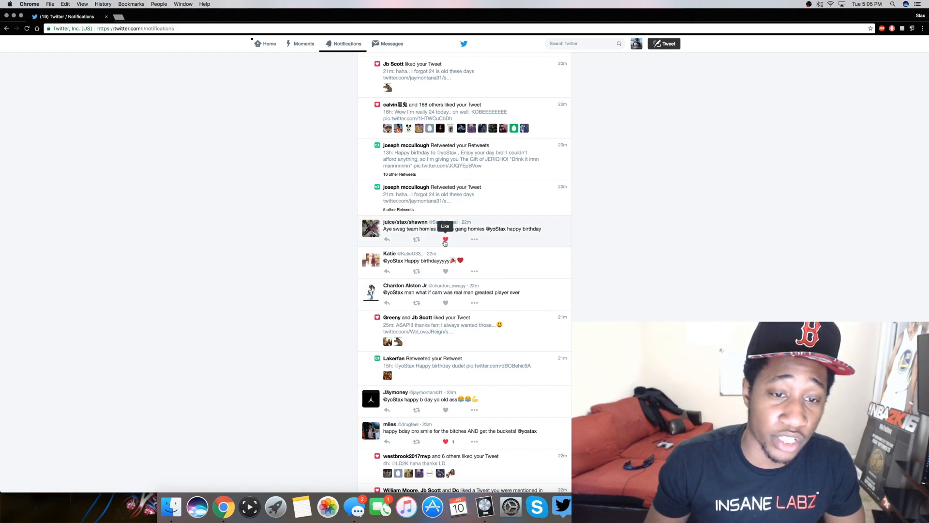
{"action": "left_click", "coordinate": [446, 239]}
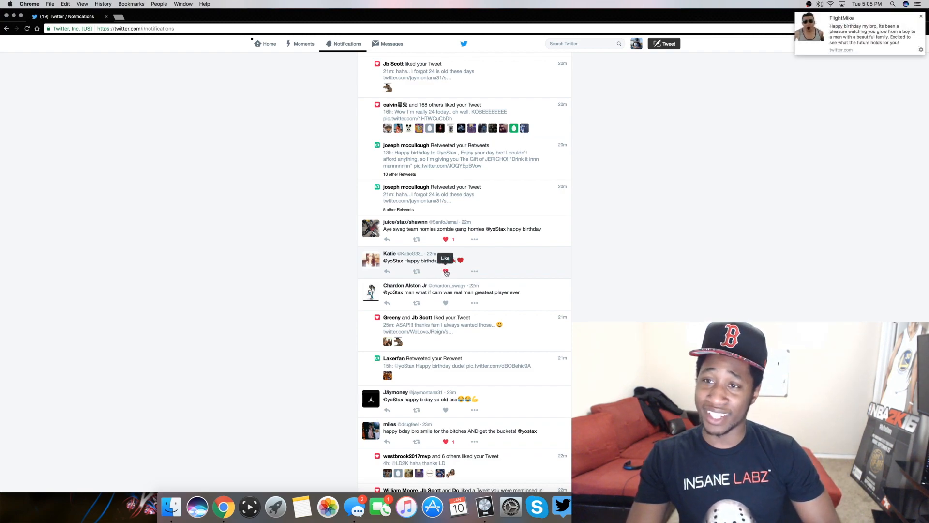
{"action": "left_click", "coordinate": [446, 271]}
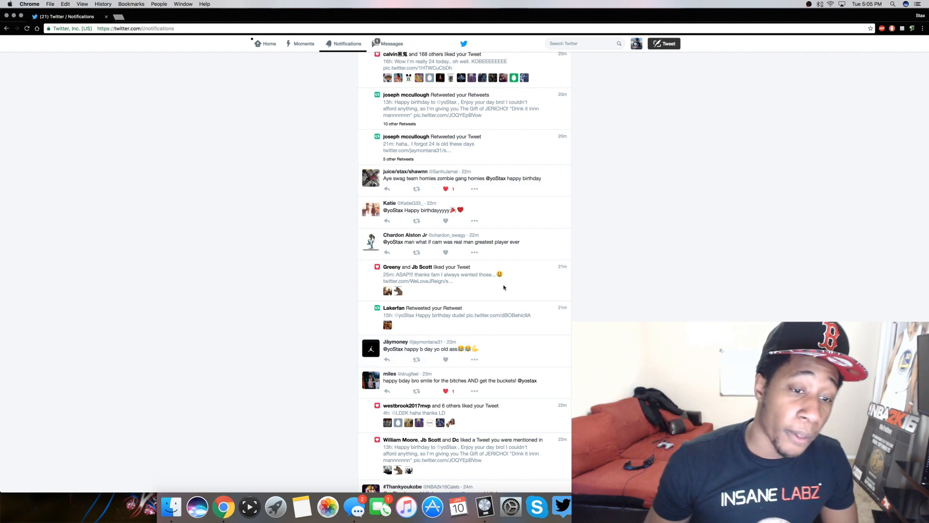
{"action": "scroll", "scroll_direction": "down", "scroll_amount": 3}
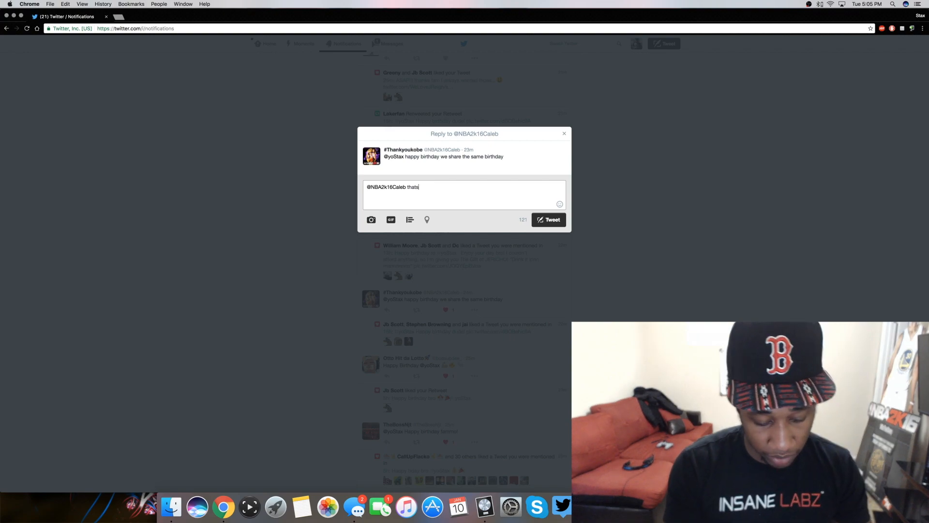
Reply 'thats wasup bro! happy birthday' to the shared-birthday wish
{"action": "type", "text": "wasup bro! happy b"}
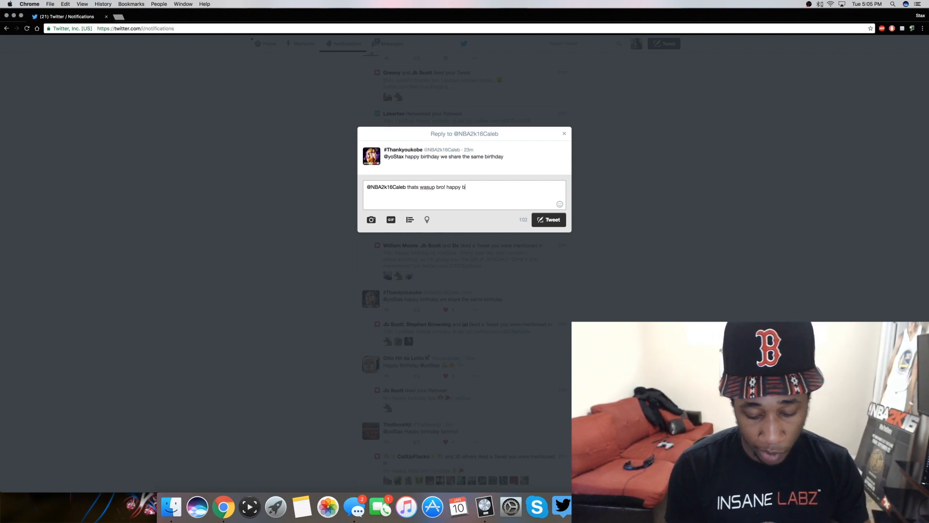
{"action": "type", "text": "irthday"}
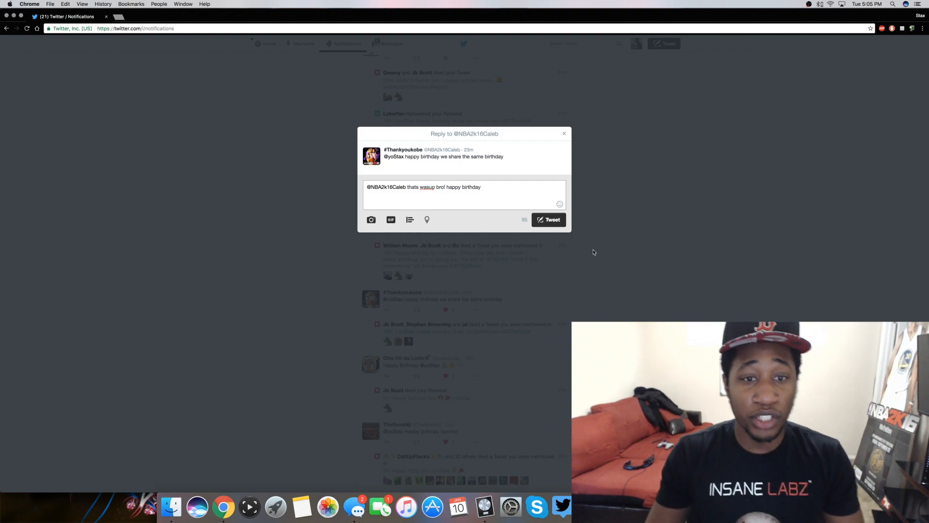
{"action": "left_click", "coordinate": [548, 219]}
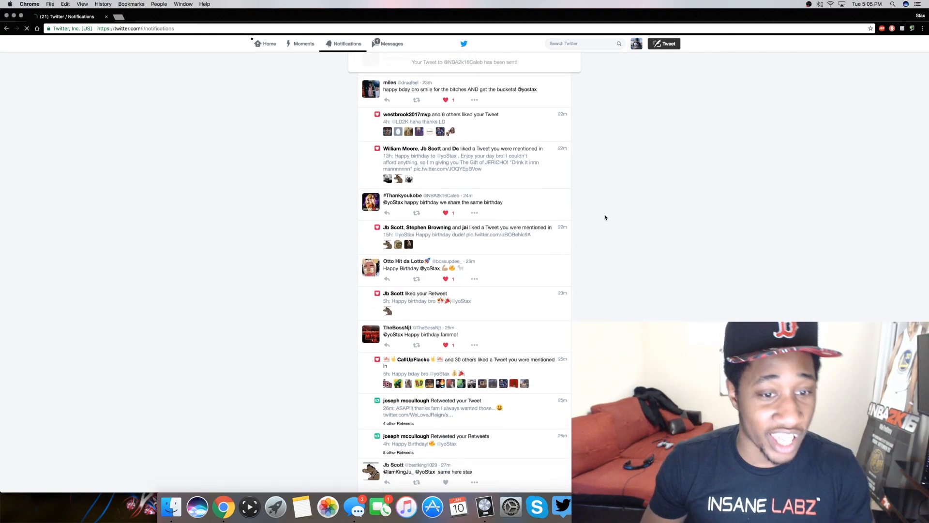
Scroll down and like the 'me n u got the same birthday' reply
{"action": "scroll", "scroll_direction": "down", "scroll_amount": 3}
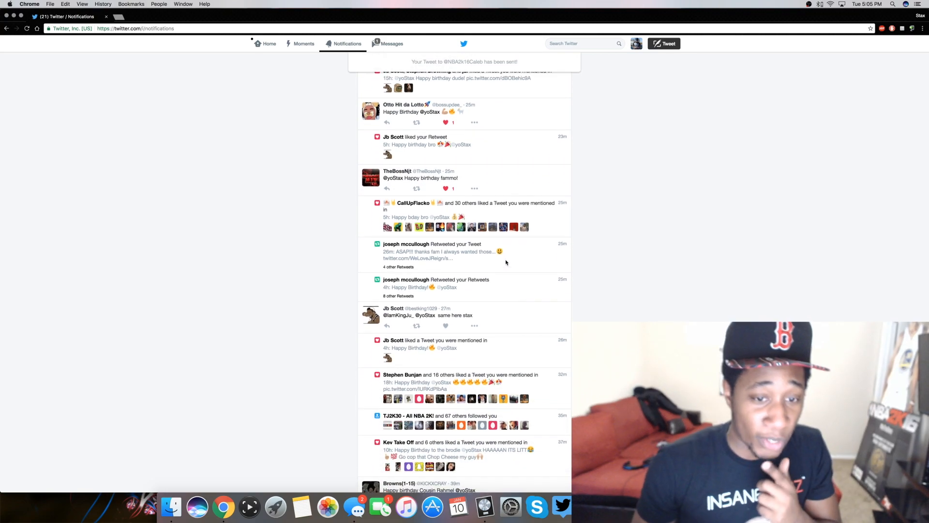
{"action": "scroll", "scroll_direction": "down", "scroll_amount": 3}
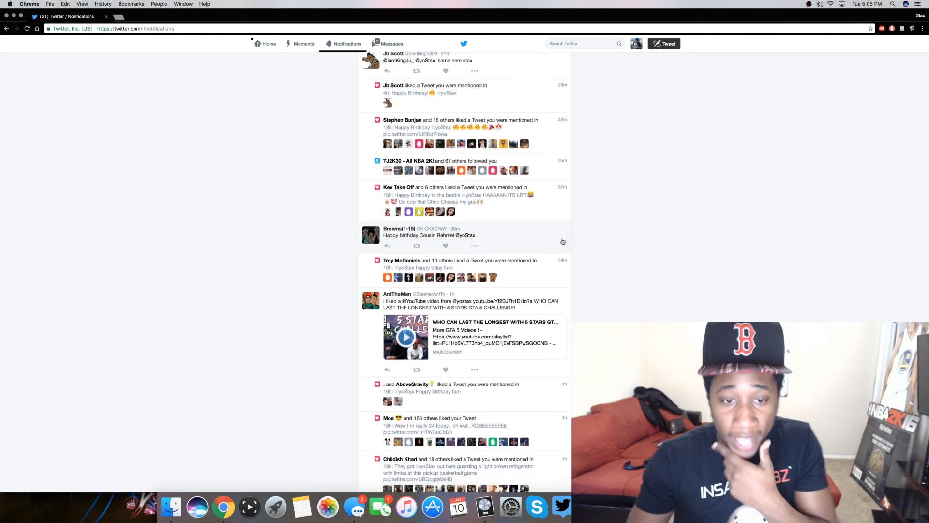
{"action": "scroll", "scroll_direction": "down", "scroll_amount": 3}
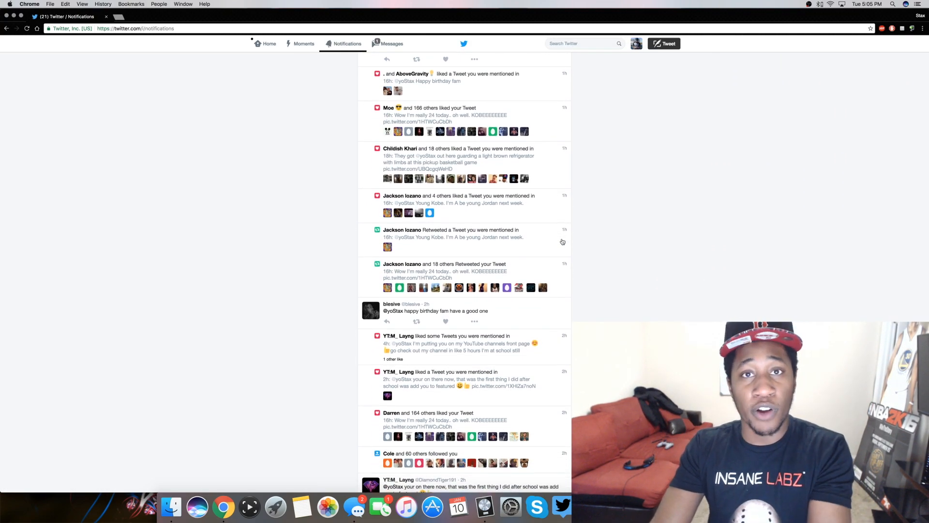
{"action": "scroll", "scroll_direction": "down", "scroll_amount": 3}
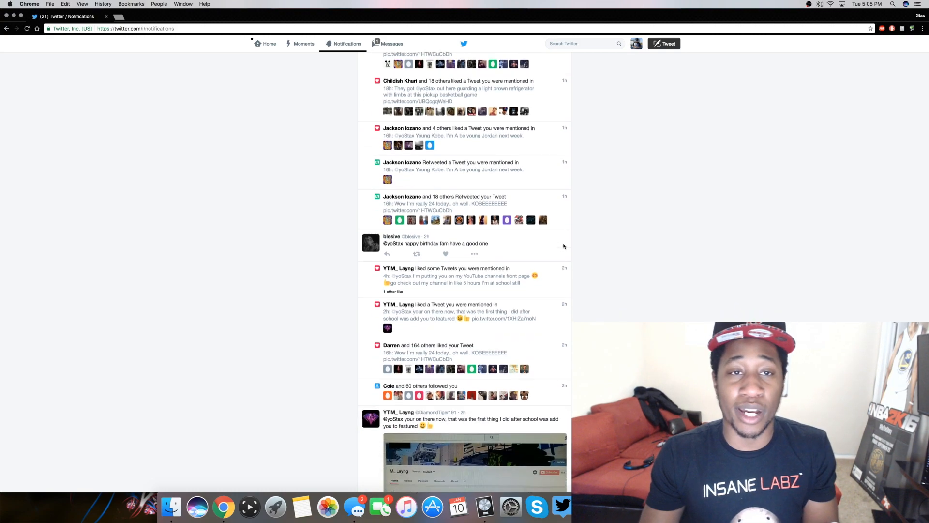
{"action": "scroll", "scroll_direction": "down", "scroll_amount": 3}
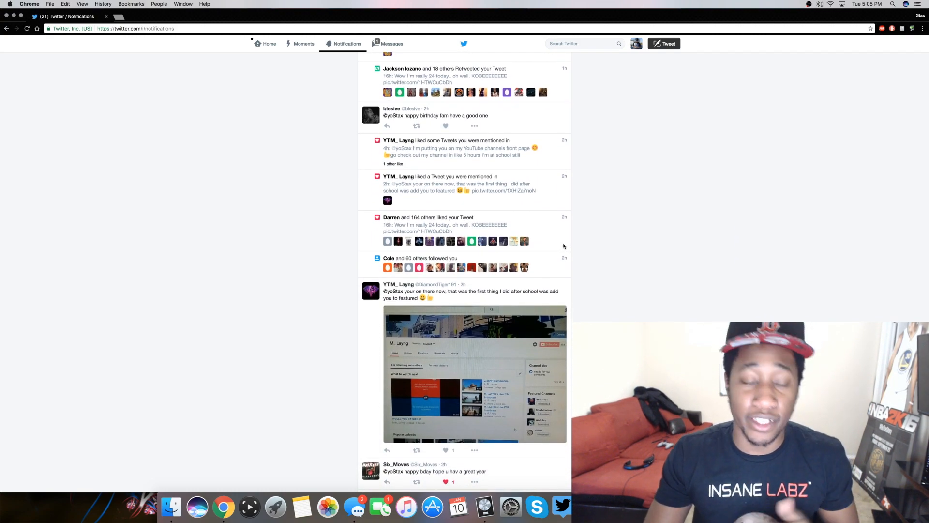
{"action": "scroll", "scroll_direction": "down", "scroll_amount": 3}
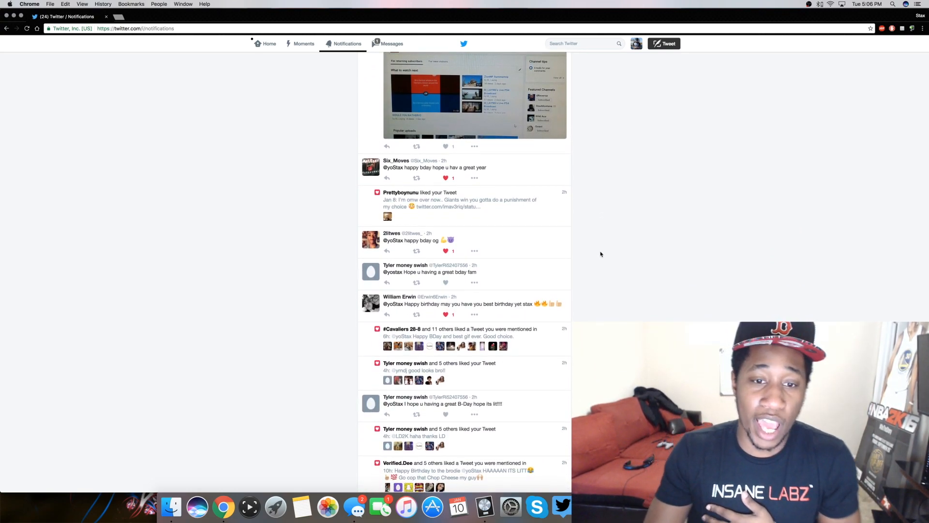
{"action": "scroll", "scroll_direction": "down", "scroll_amount": 3}
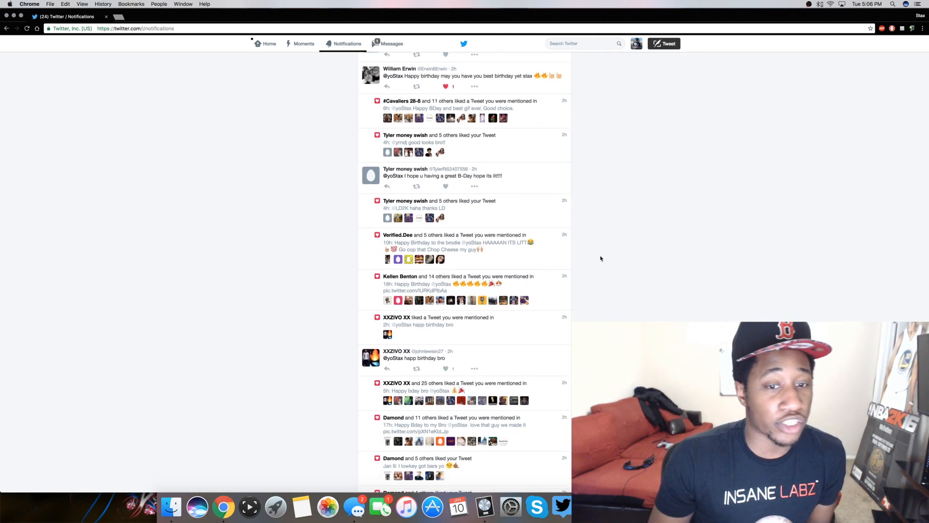
{"action": "scroll", "scroll_direction": "down", "scroll_amount": 3}
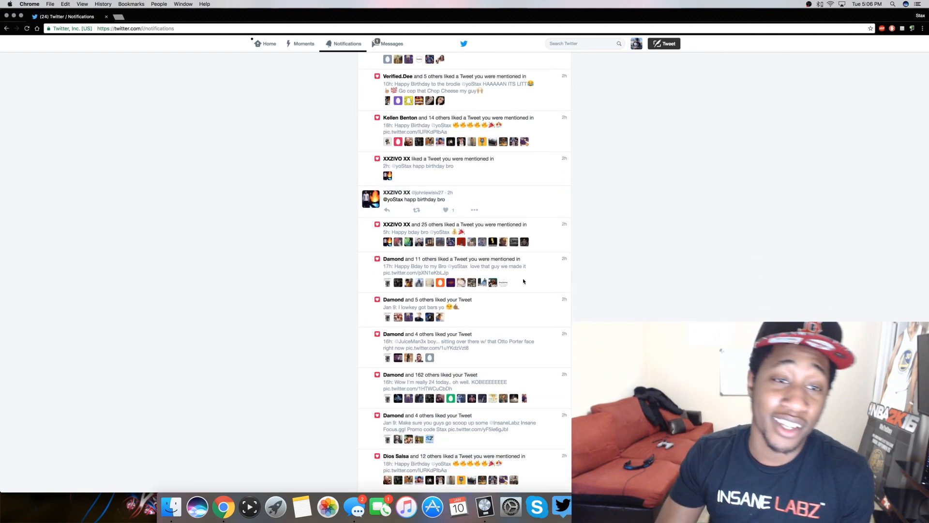
{"action": "scroll", "scroll_direction": "down", "scroll_amount": 3}
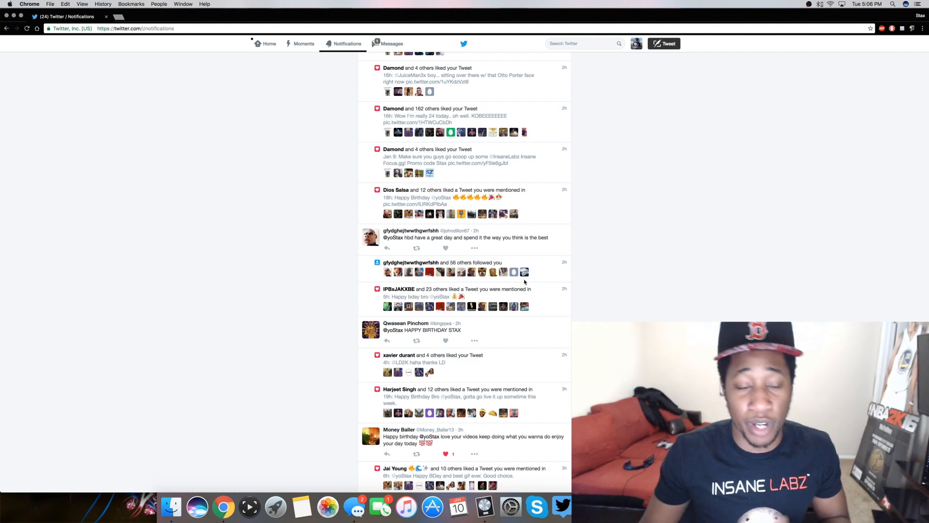
{"action": "scroll", "scroll_direction": "down", "scroll_amount": 3}
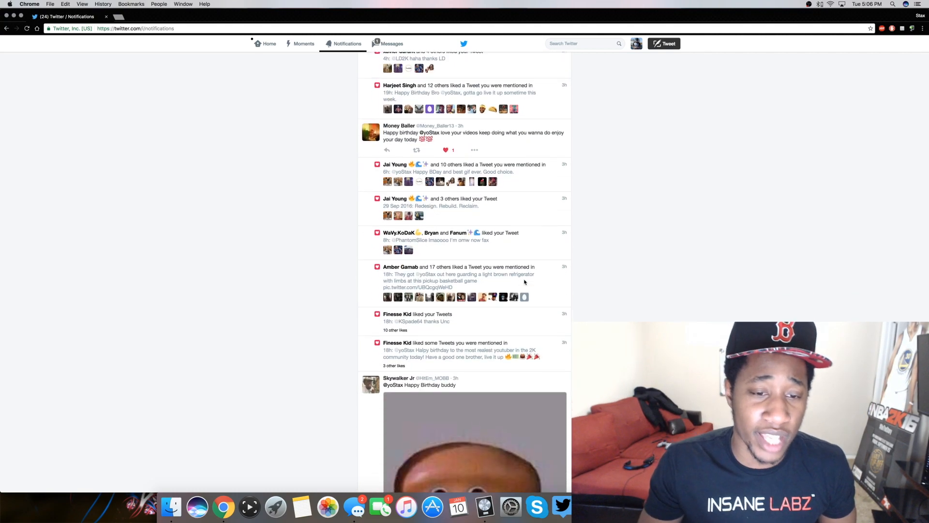
{"action": "scroll", "scroll_direction": "down", "scroll_amount": 3}
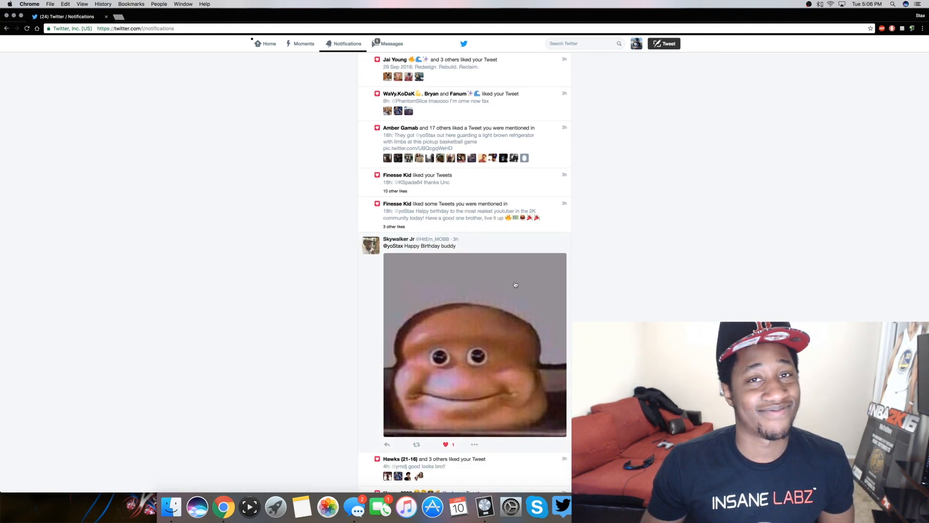
{"action": "scroll", "scroll_direction": "down", "scroll_amount": 3}
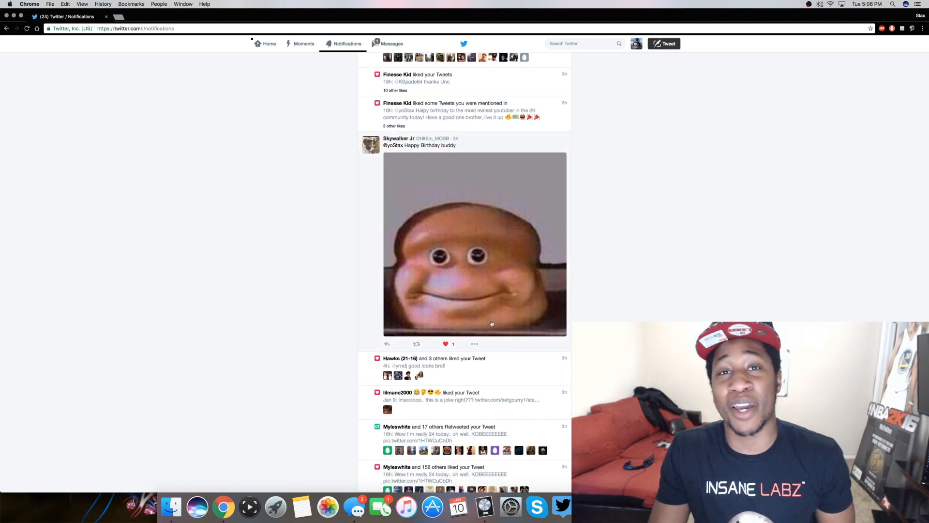
{"action": "scroll", "scroll_direction": "down", "scroll_amount": 3}
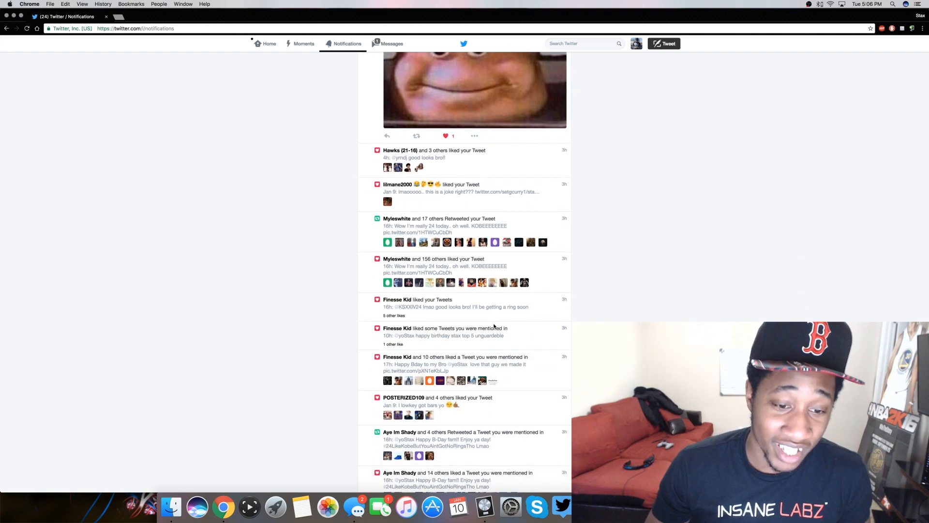
{"action": "scroll", "scroll_direction": "down", "scroll_amount": 3}
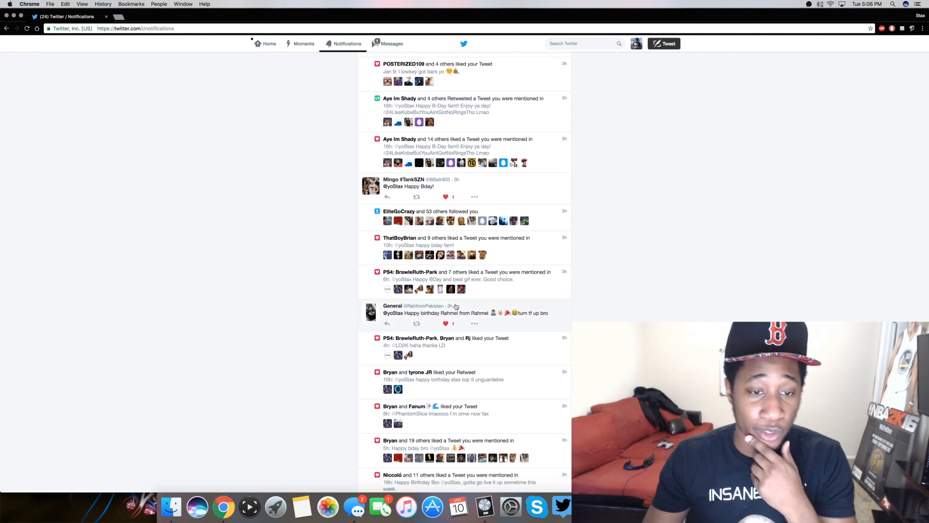
{"action": "scroll", "scroll_direction": "down", "scroll_amount": 3}
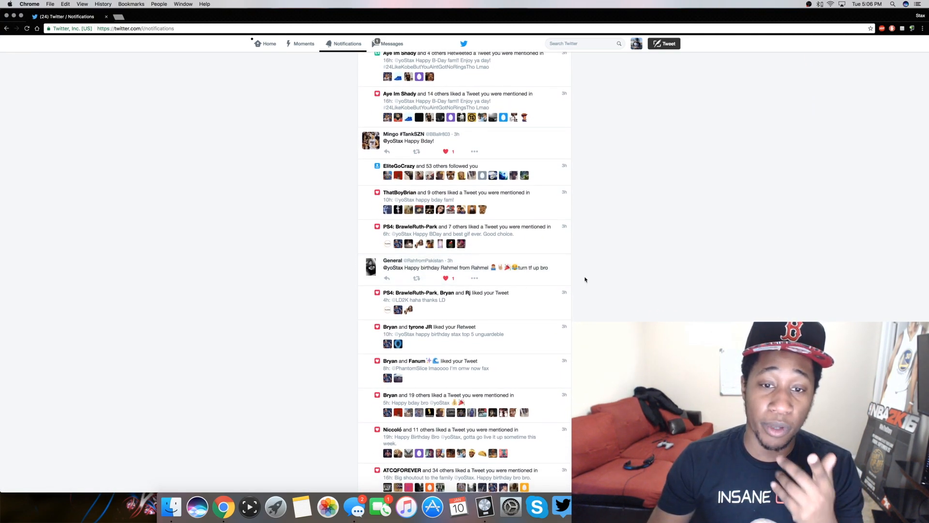
{"action": "scroll", "scroll_direction": "down", "scroll_amount": 3}
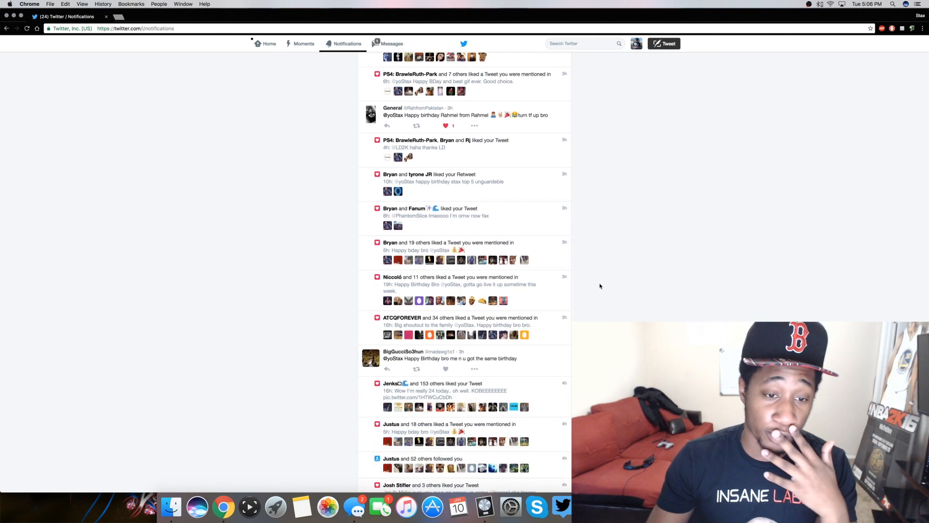
{"action": "left_click", "coordinate": [446, 369]}
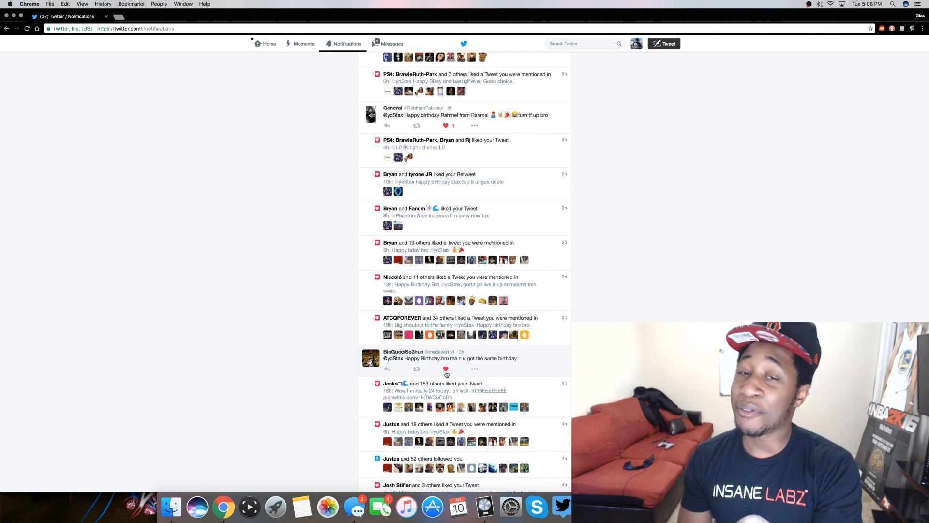
Scroll further down to the remaining birthday mentions
{"action": "scroll", "scroll_direction": "down", "scroll_amount": 3}
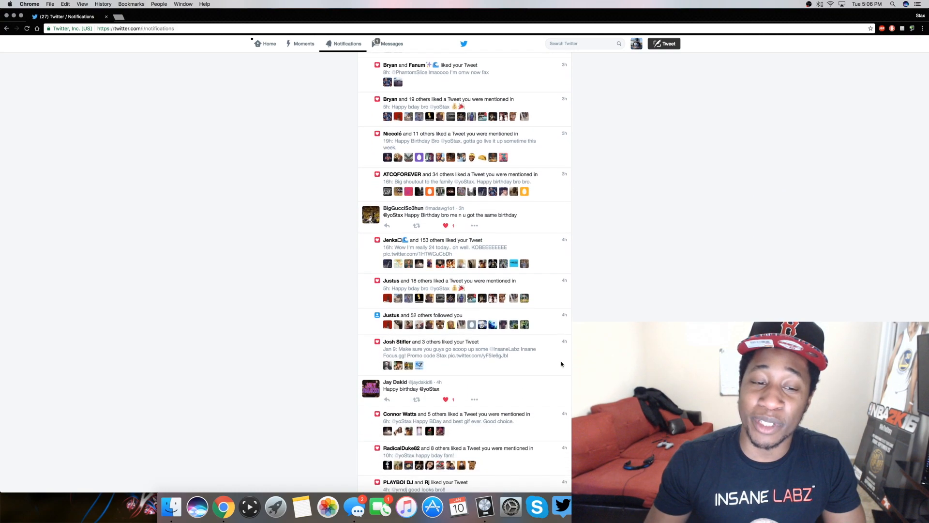
{"action": "scroll", "scroll_direction": "down", "scroll_amount": 3}
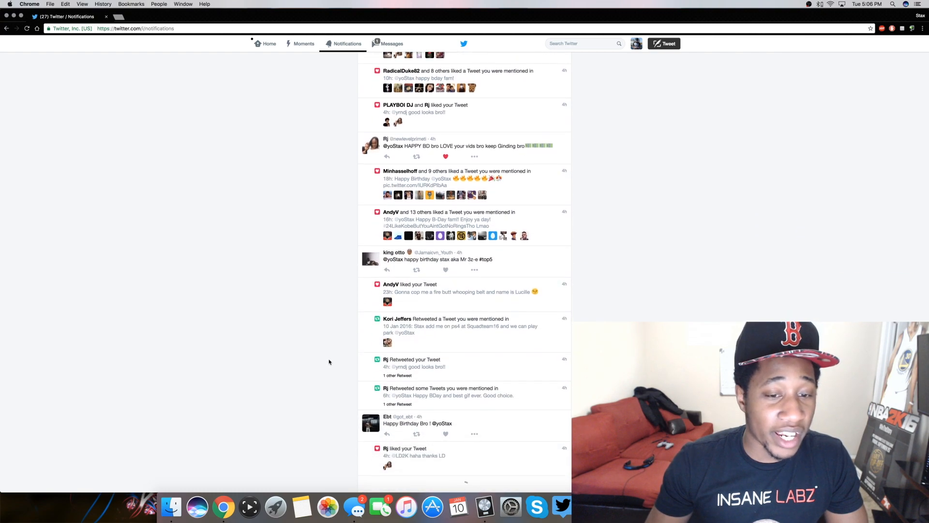
{"action": "scroll", "scroll_direction": "down", "scroll_amount": 3}
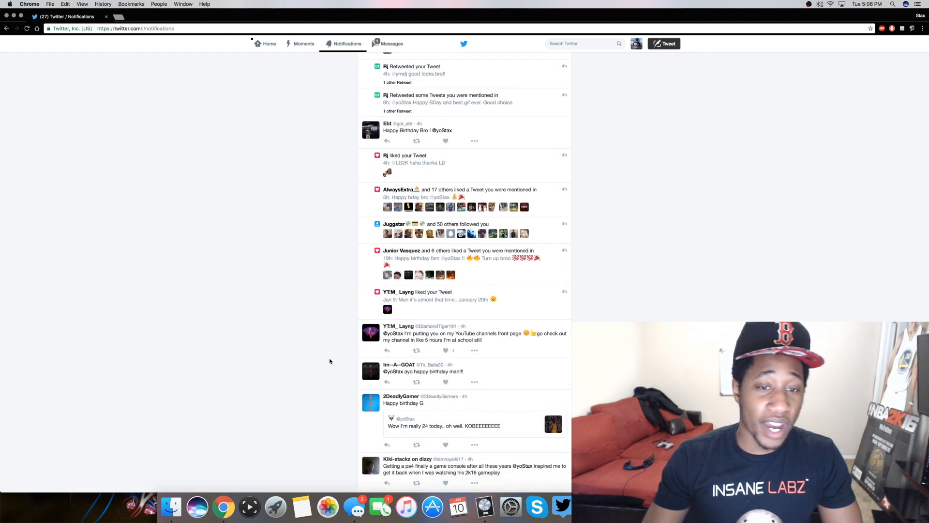
{"action": "scroll", "scroll_direction": "down", "scroll_amount": 3}
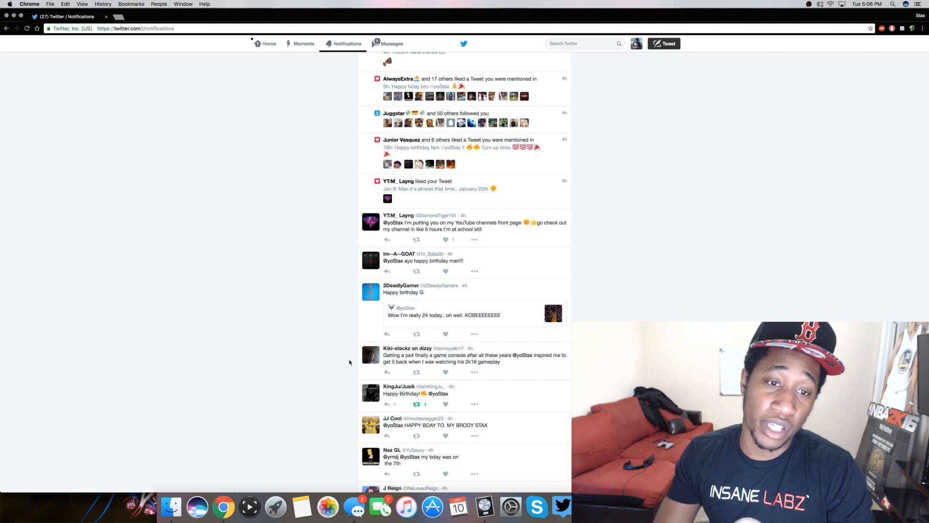
{"action": "scroll", "scroll_direction": "down", "scroll_amount": 3}
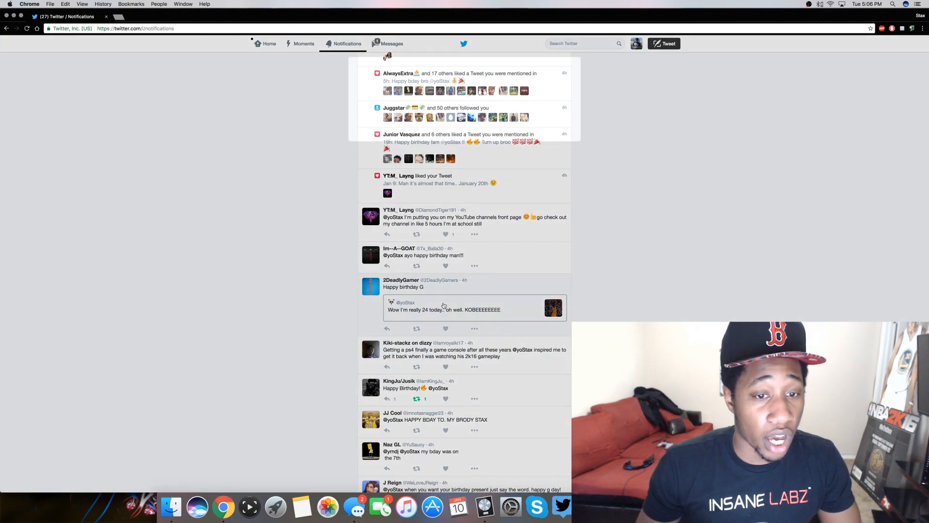
{"action": "left_click", "coordinate": [444, 310]}
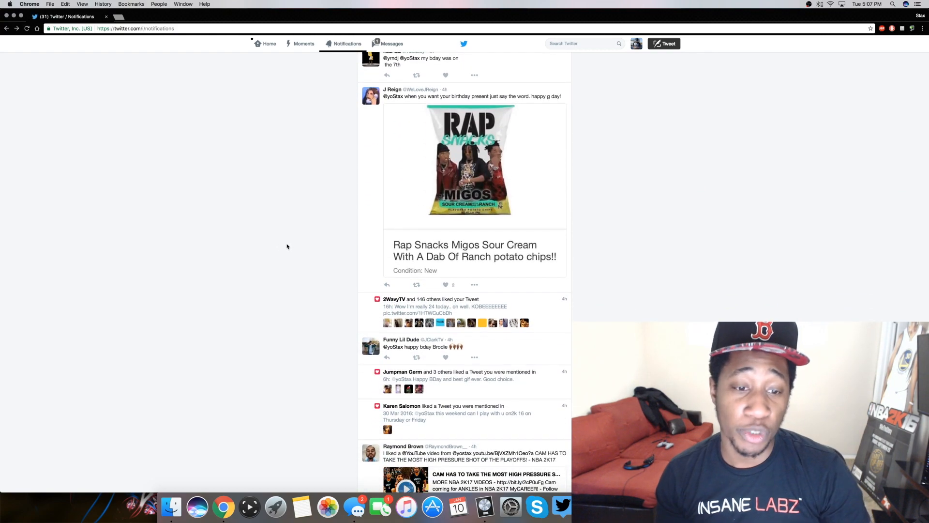
{"action": "scroll", "scroll_direction": "down", "scroll_amount": 3}
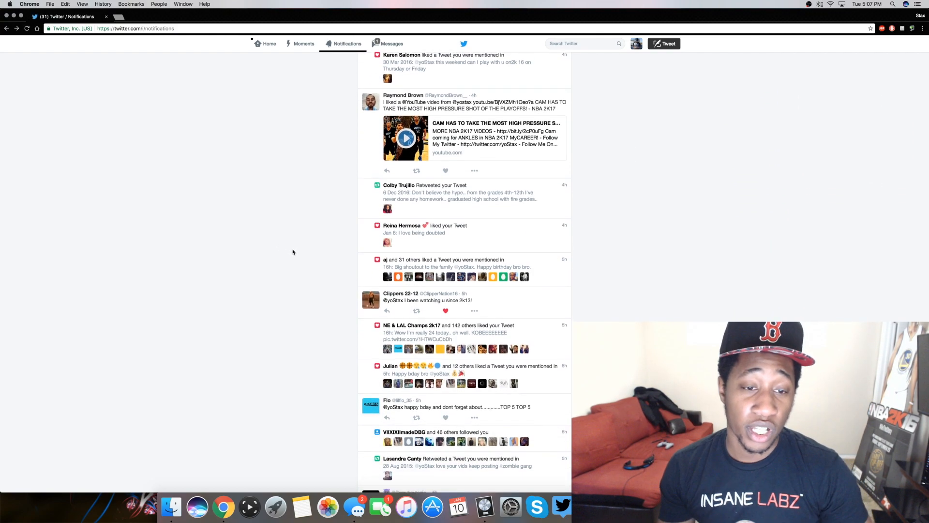
{"action": "scroll", "scroll_direction": "down", "scroll_amount": 3}
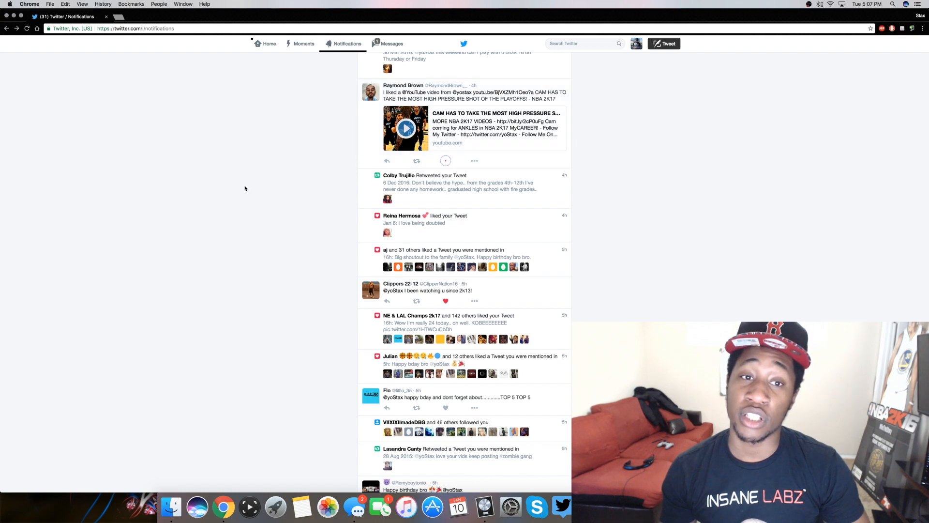
{"action": "scroll", "scroll_direction": "down", "scroll_amount": 3}
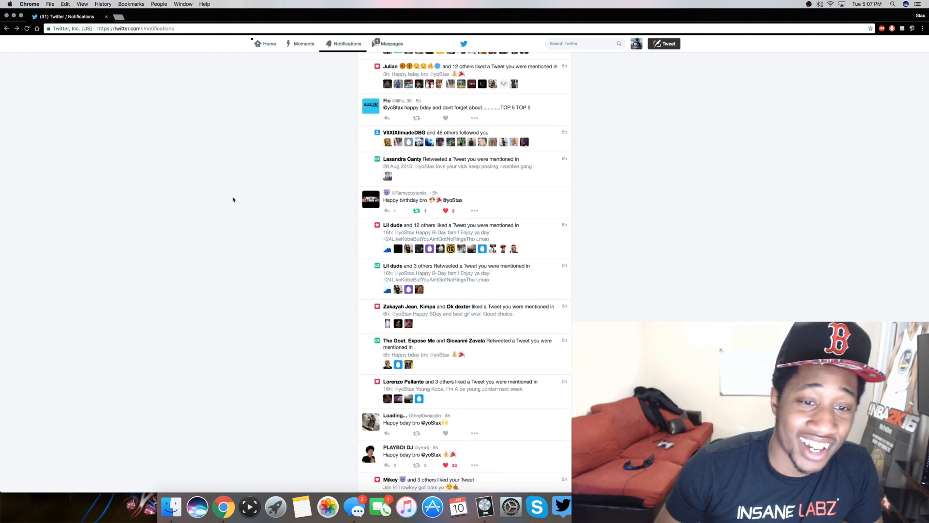
{"action": "scroll", "scroll_direction": "down", "scroll_amount": 3}
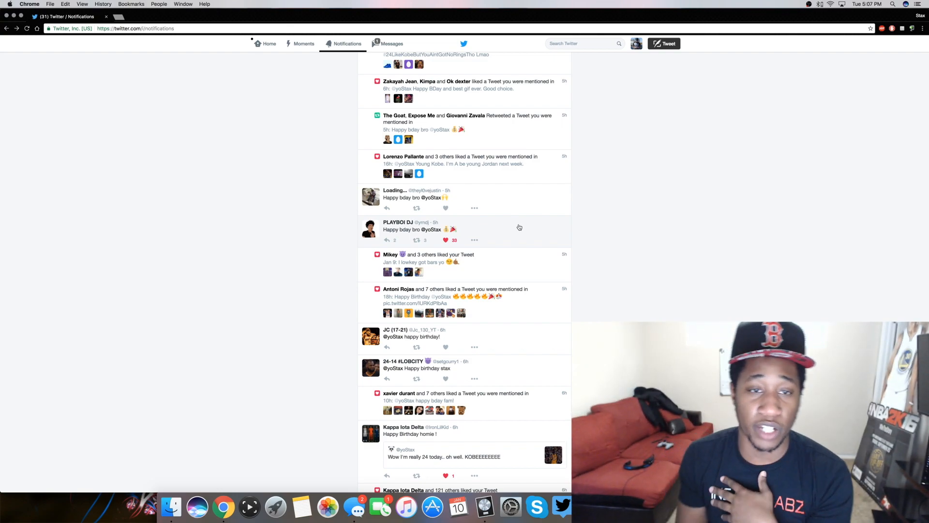
{"action": "scroll", "scroll_direction": "down", "scroll_amount": 3}
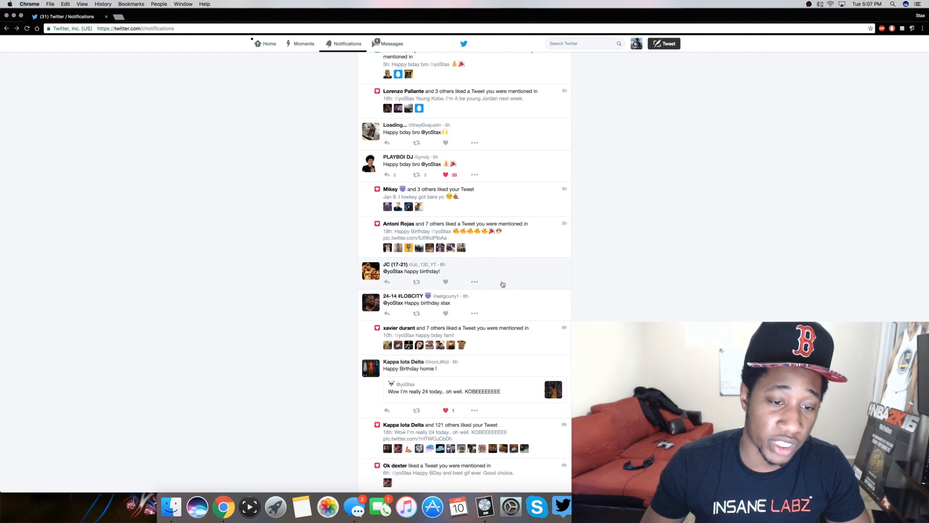
{"action": "scroll", "scroll_direction": "down", "scroll_amount": 3}
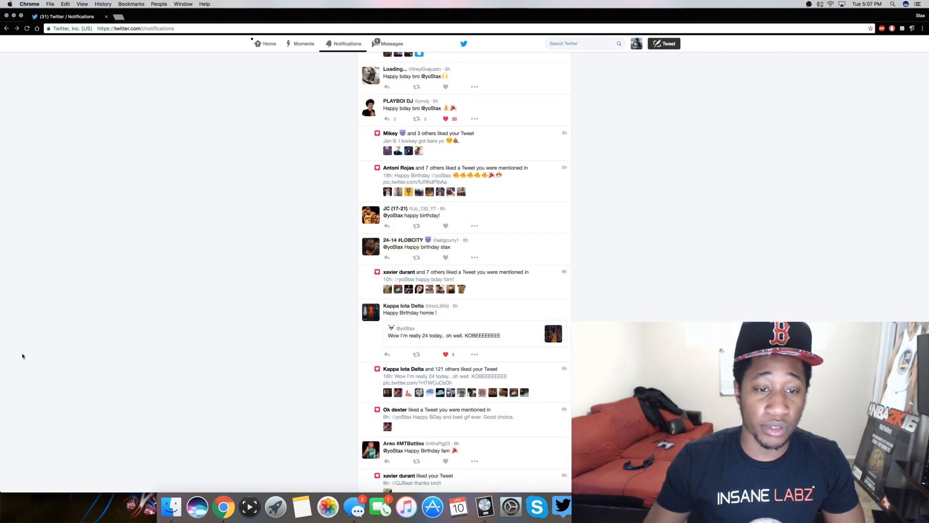
{"action": "scroll", "scroll_direction": "down", "scroll_amount": 3}
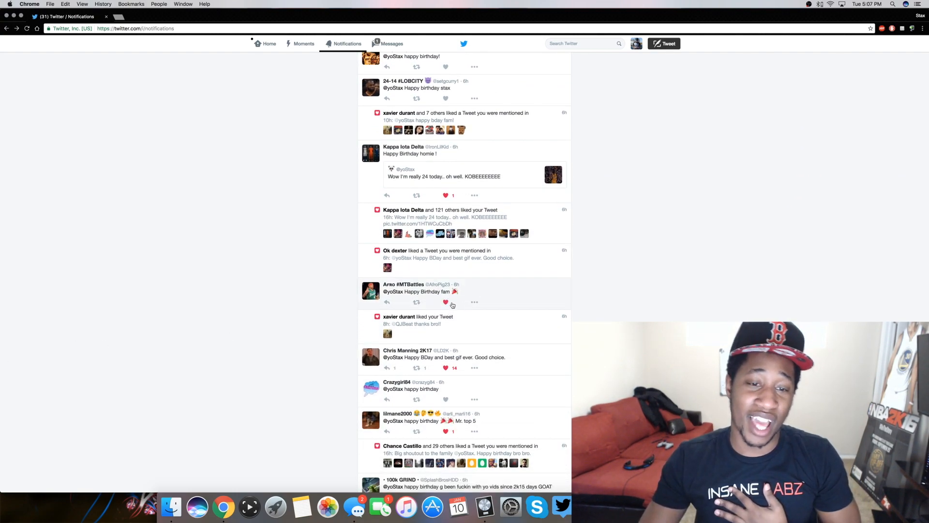
{"action": "scroll", "scroll_direction": "down", "scroll_amount": 3}
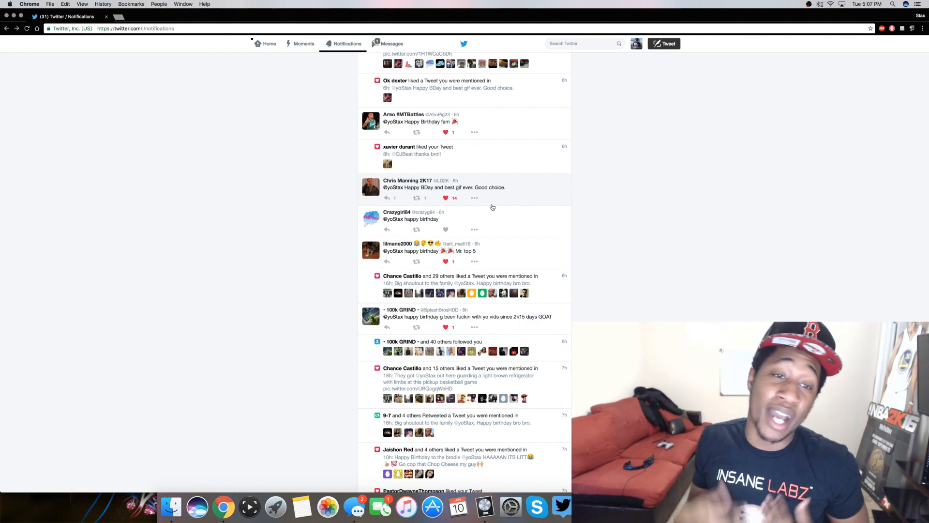
{"action": "mouse_move", "coordinate": [300, 256]}
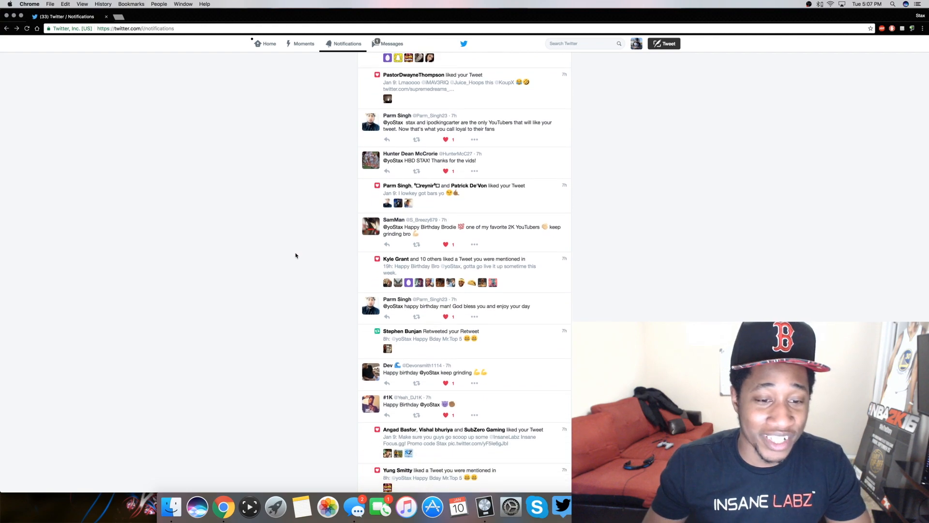
{"action": "scroll", "scroll_direction": "down", "scroll_amount": 3}
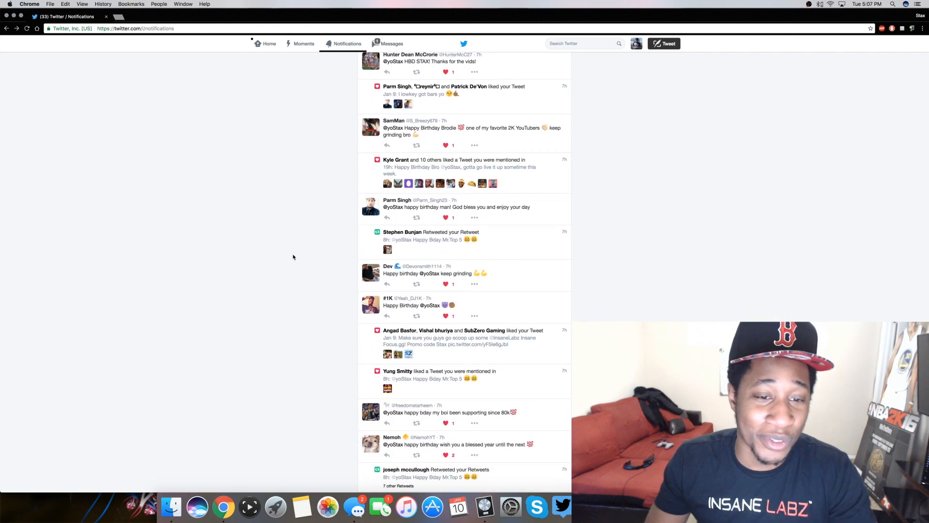
{"action": "scroll", "scroll_direction": "down", "scroll_amount": 3}
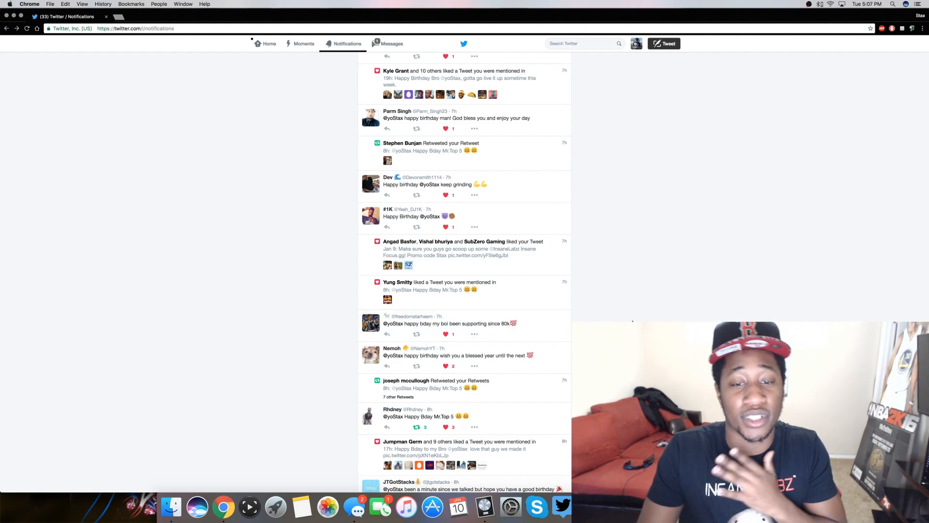
{"action": "scroll", "scroll_direction": "down", "scroll_amount": 3}
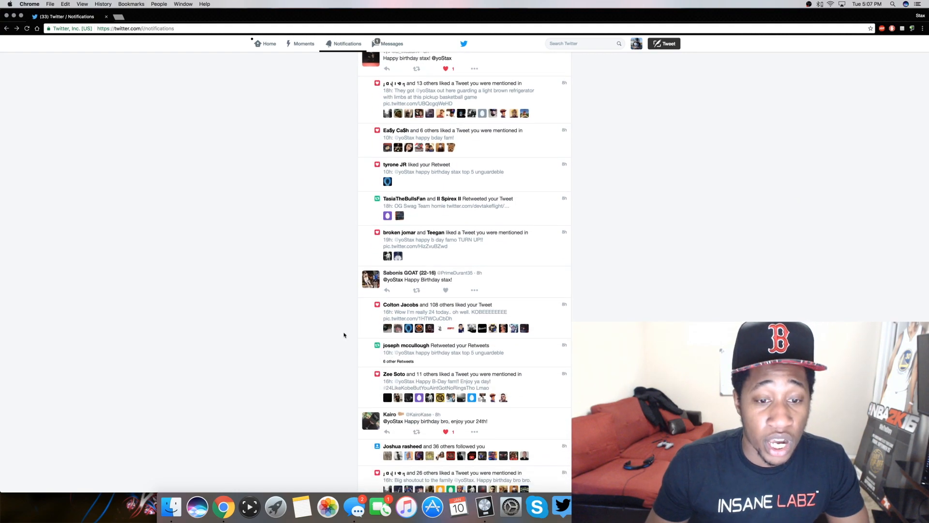
{"action": "scroll", "scroll_direction": "down", "scroll_amount": 3}
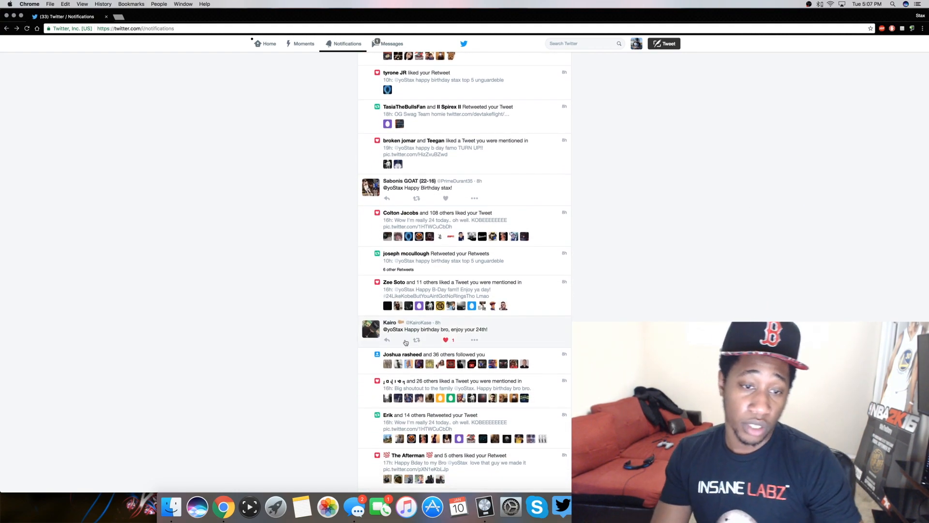
{"action": "scroll", "scroll_direction": "down", "scroll_amount": 3}
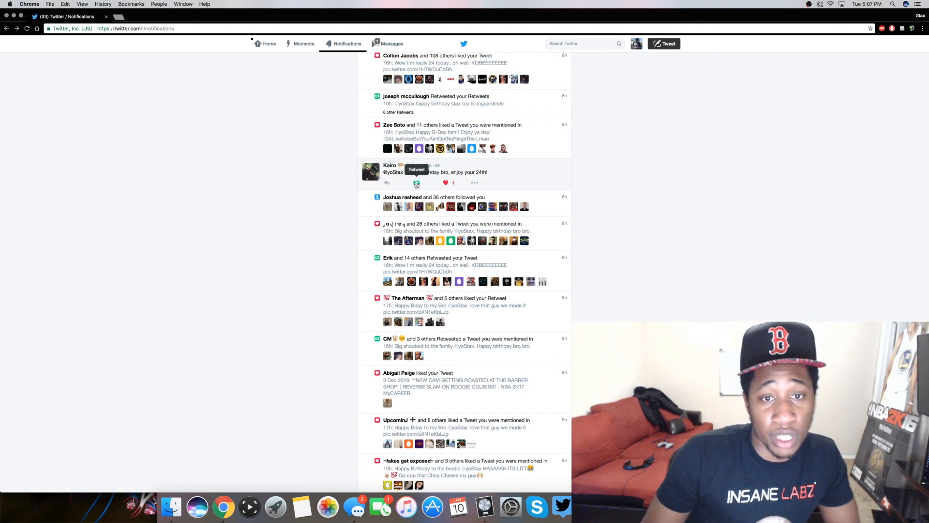
{"action": "scroll", "scroll_direction": "down", "scroll_amount": 3}
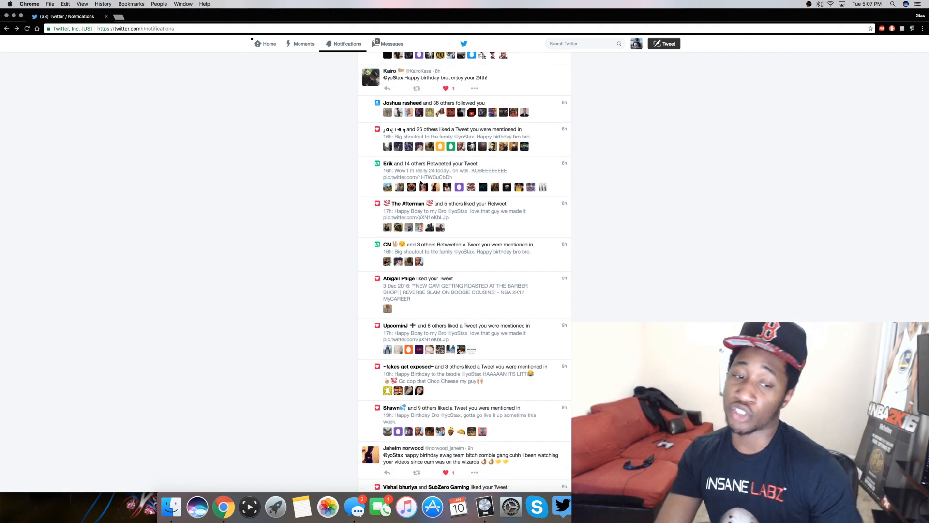
{"action": "scroll", "scroll_direction": "down", "scroll_amount": 3}
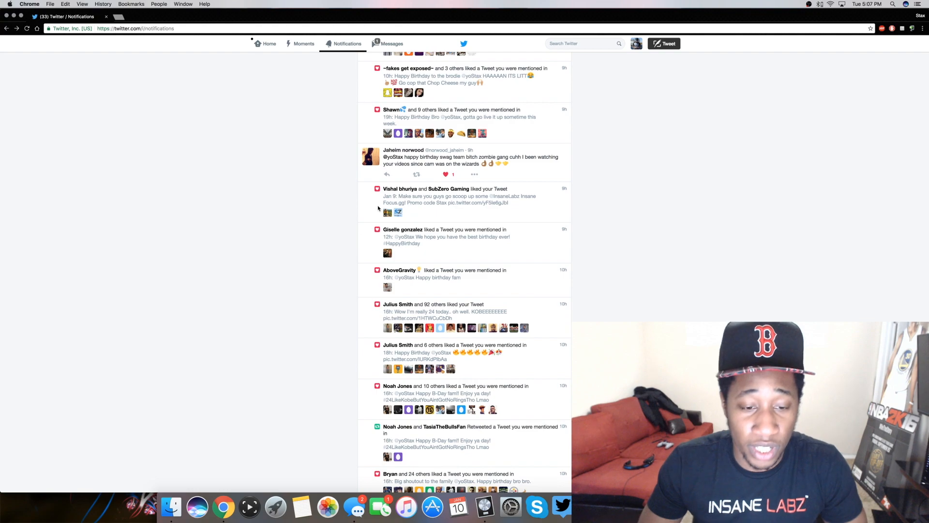
{"action": "scroll", "scroll_direction": "down", "scroll_amount": 3}
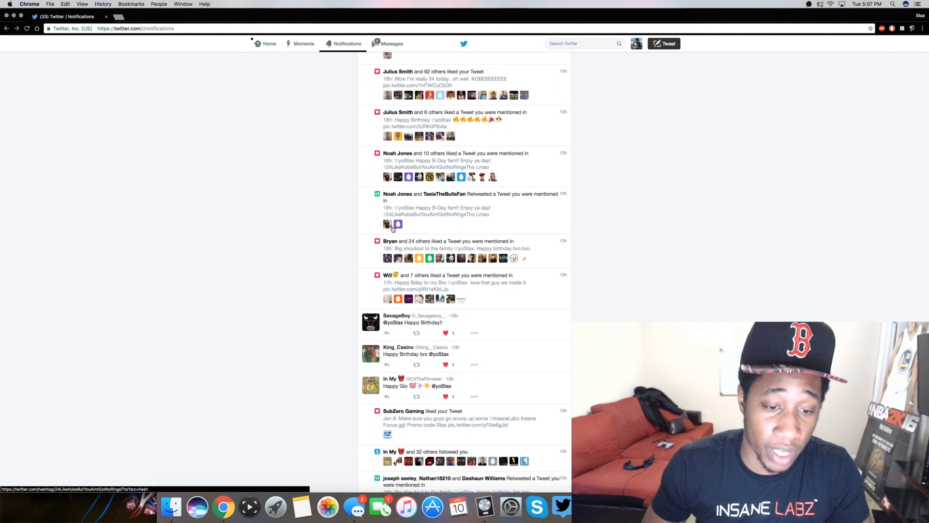
{"action": "scroll", "scroll_direction": "down", "scroll_amount": 3}
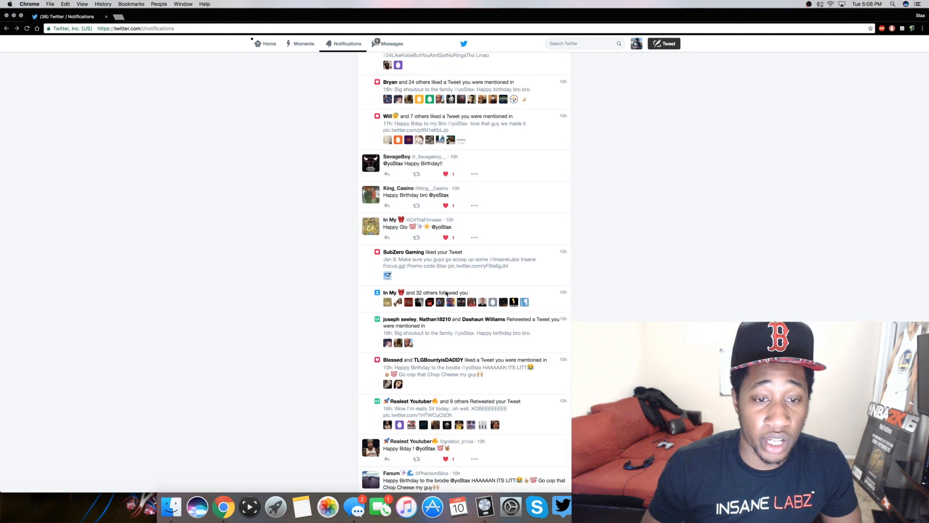
{"action": "scroll", "scroll_direction": "down", "scroll_amount": 3}
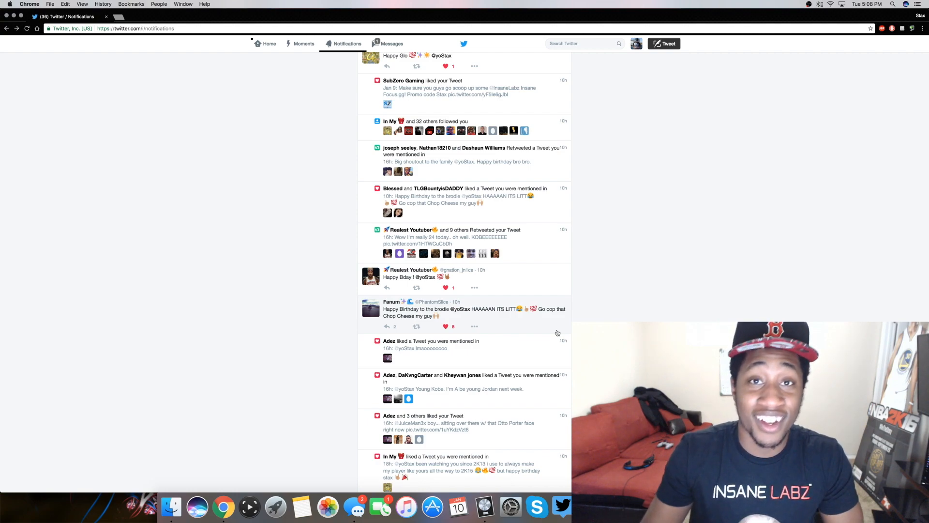
{"action": "scroll", "scroll_direction": "down", "scroll_amount": 3}
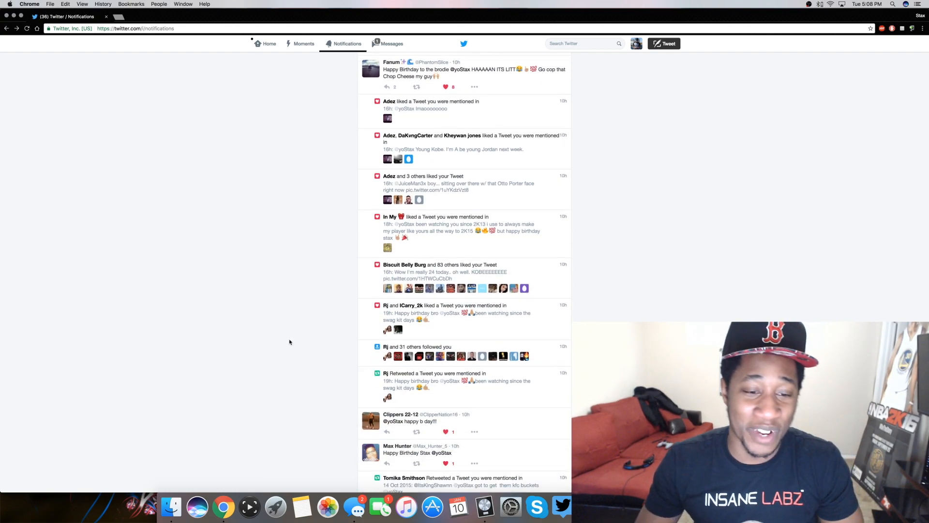
{"action": "scroll", "scroll_direction": "down", "scroll_amount": 3}
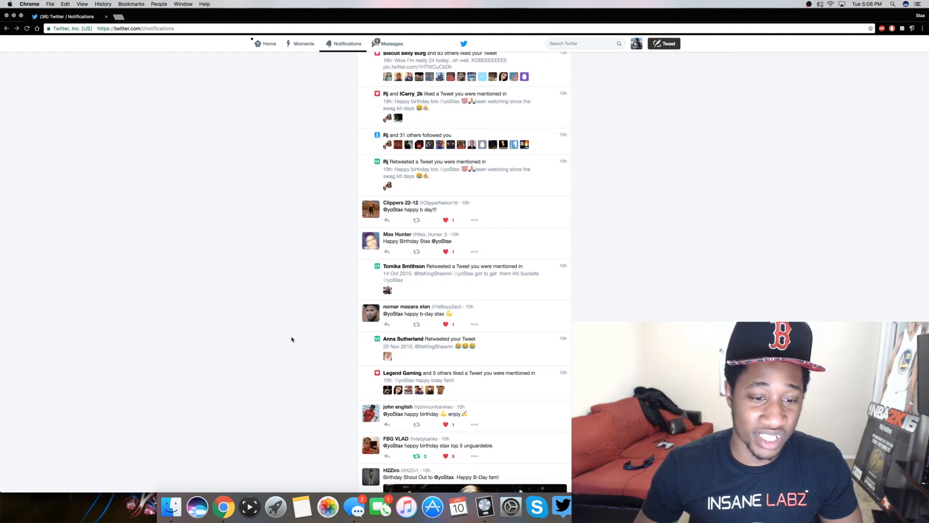
{"action": "scroll", "scroll_direction": "down", "scroll_amount": 3}
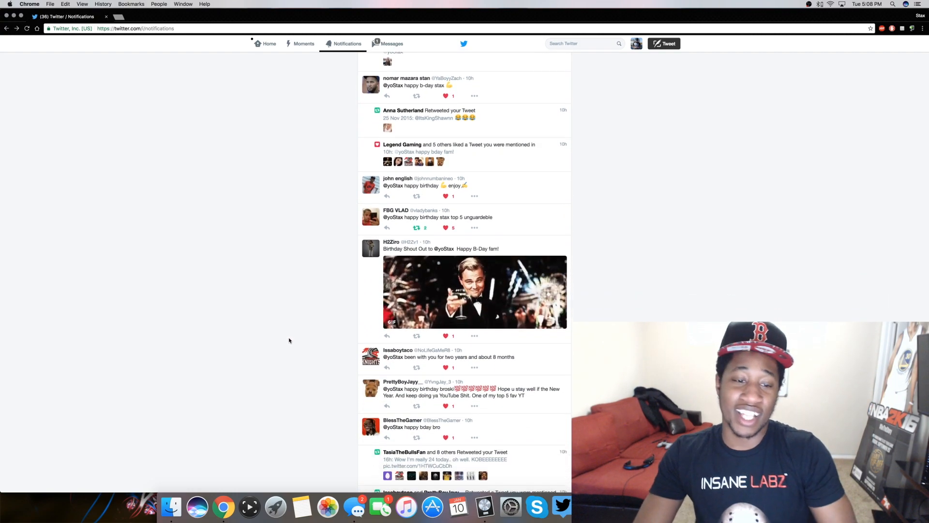
{"action": "scroll", "scroll_direction": "down", "scroll_amount": 3}
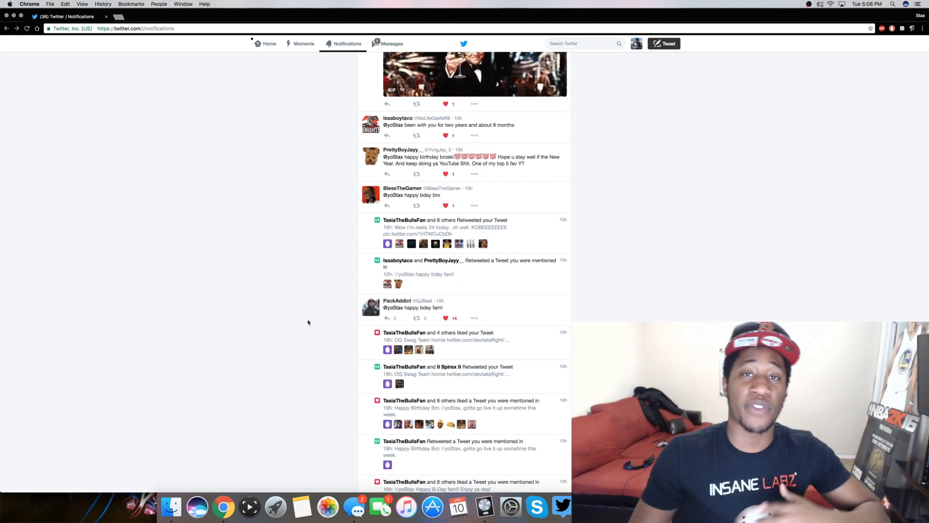
{"action": "scroll", "scroll_direction": "down", "scroll_amount": 3}
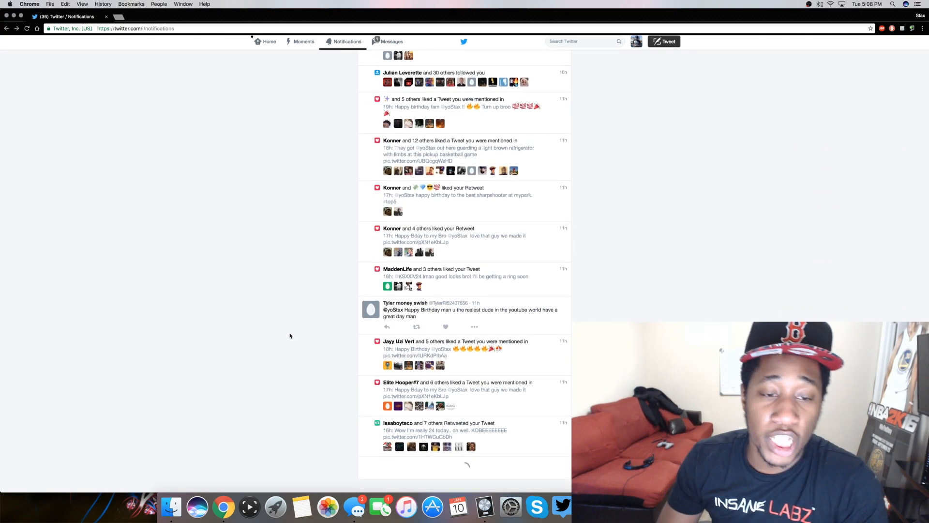
{"action": "scroll", "scroll_direction": "down", "scroll_amount": 3}
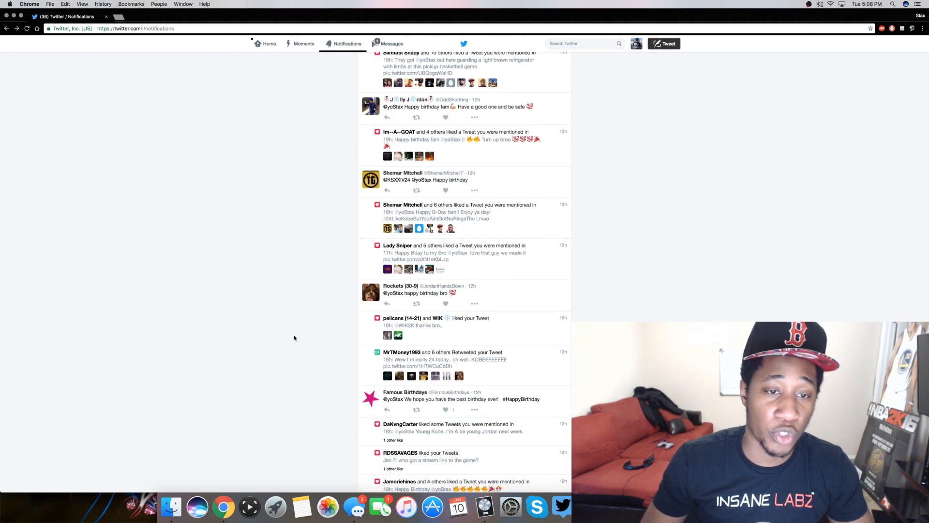
{"action": "scroll", "scroll_direction": "down", "scroll_amount": 3}
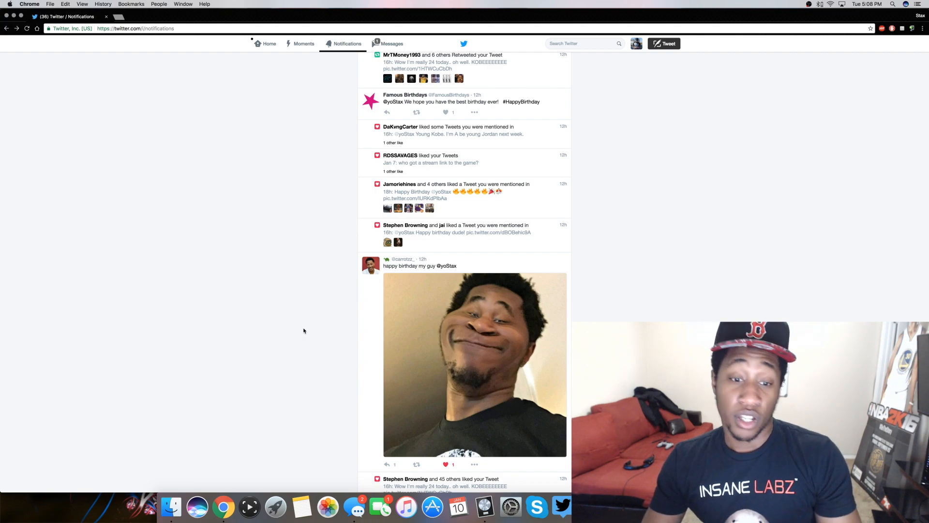
{"action": "scroll", "scroll_direction": "down", "scroll_amount": 3}
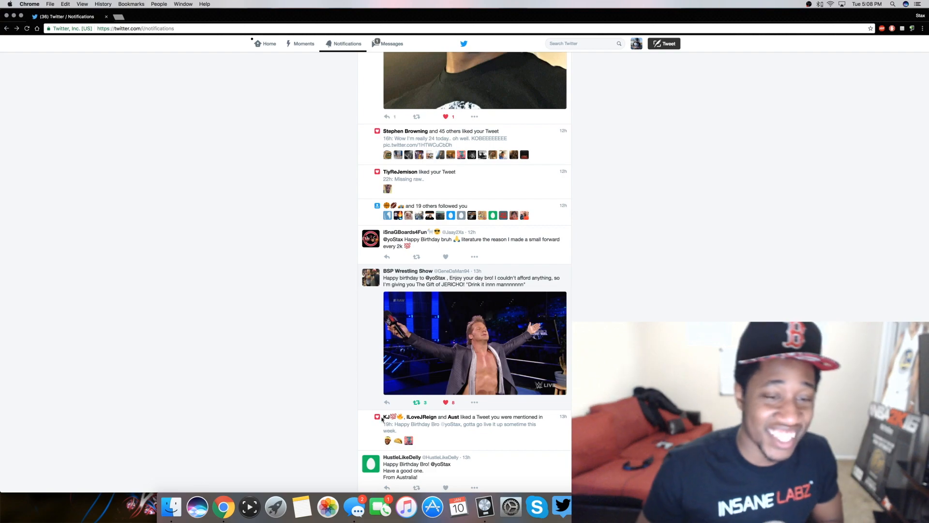
{"action": "scroll", "scroll_direction": "down", "scroll_amount": 3}
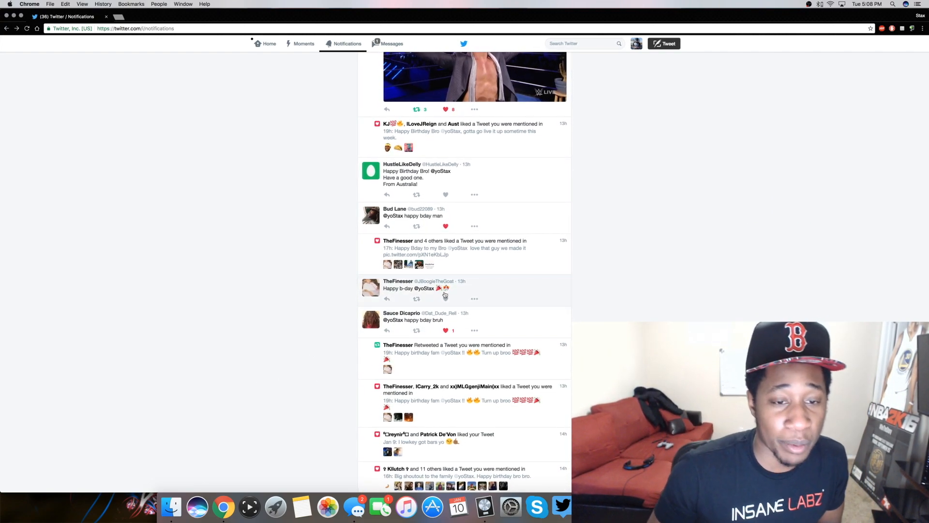
{"action": "scroll", "scroll_direction": "down", "scroll_amount": 3}
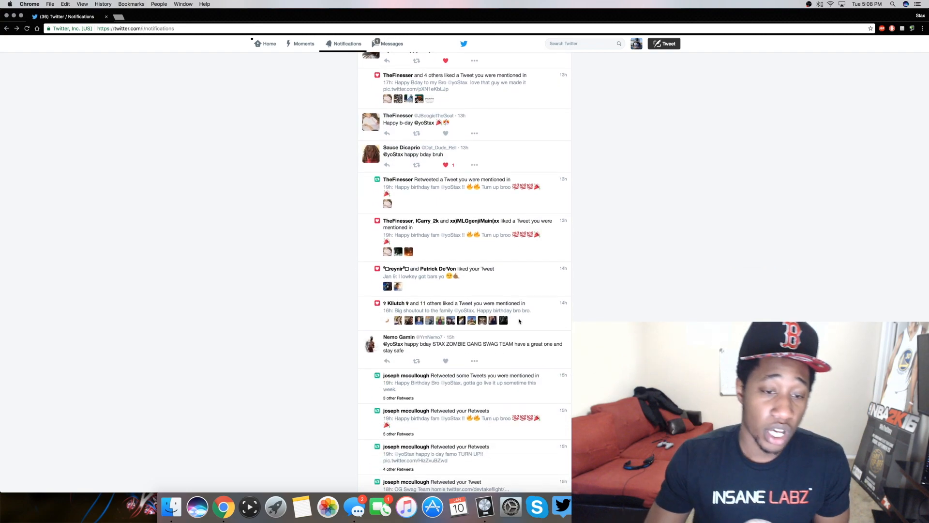
{"action": "scroll", "scroll_direction": "down", "scroll_amount": 3}
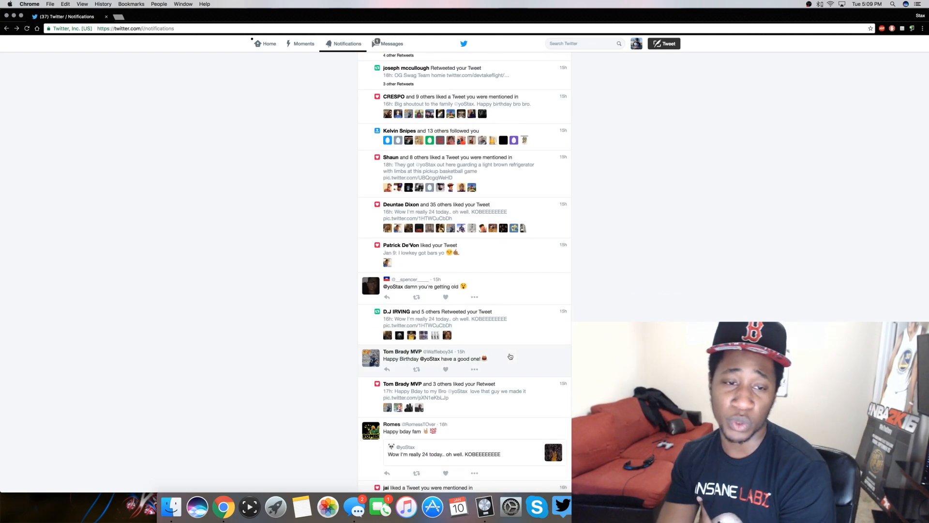
{"action": "scroll", "scroll_direction": "down", "scroll_amount": 3}
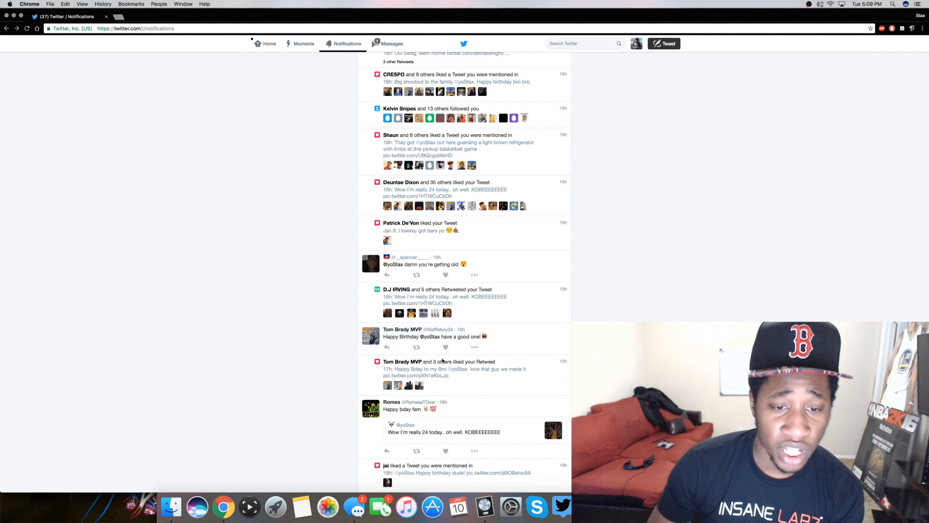
{"action": "mouse_move", "coordinate": [370, 335]}
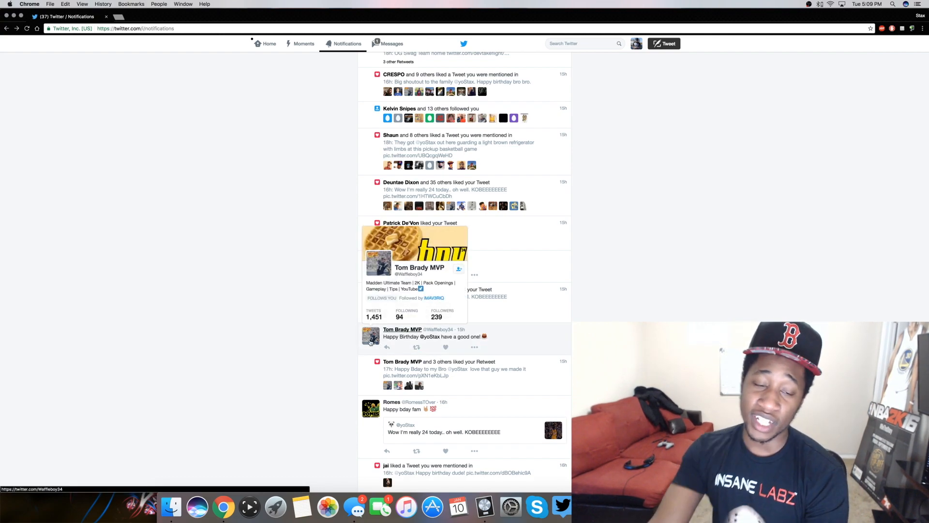
Like Tom Brady MVP's 'have a good one!' birthday tweet and scroll further down
{"action": "left_click", "coordinate": [446, 347]}
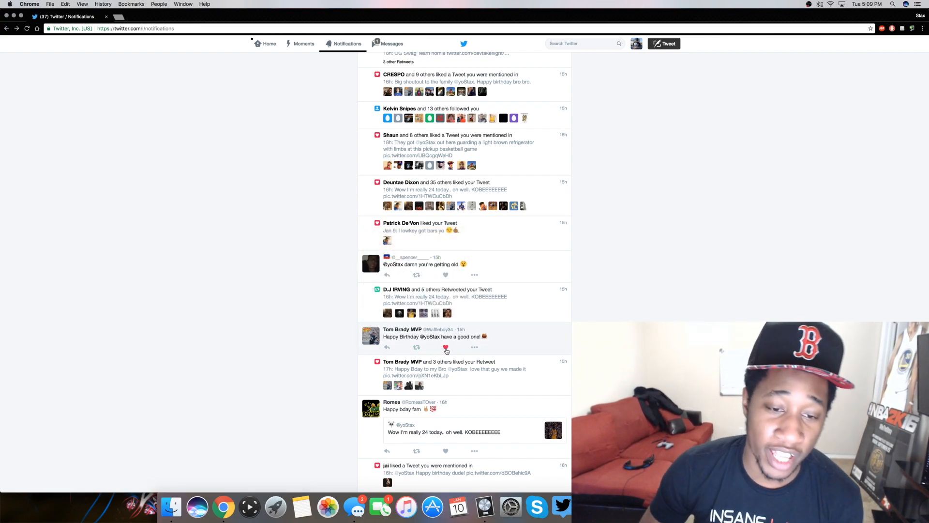
{"action": "scroll", "scroll_direction": "down", "scroll_amount": 3}
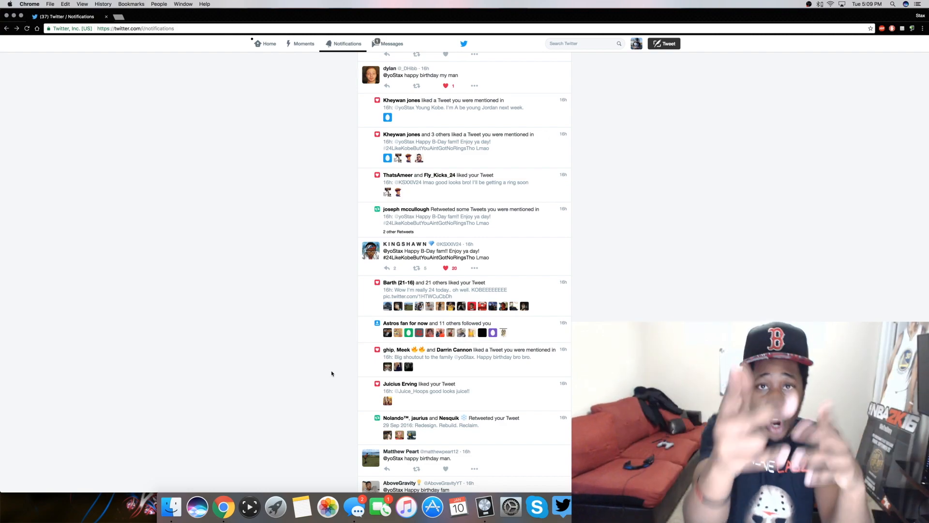
{"action": "mouse_move", "coordinate": [333, 373]}
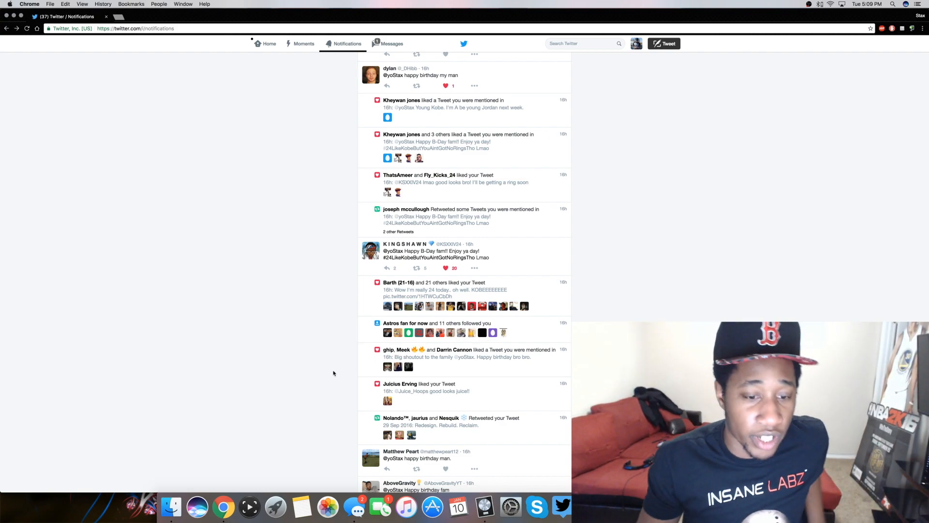
{"action": "scroll", "scroll_direction": "down", "scroll_amount": 3}
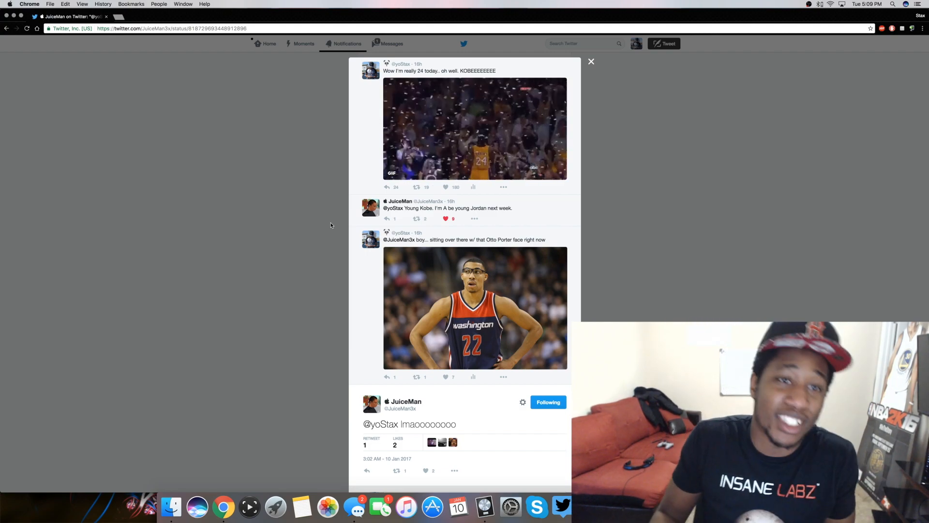
{"action": "left_click", "coordinate": [591, 61]}
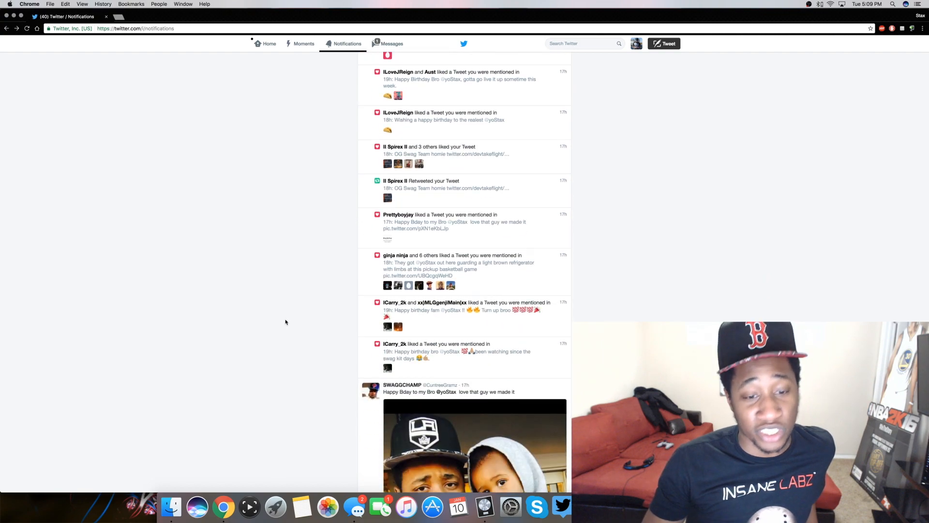
{"action": "scroll", "scroll_direction": "down", "scroll_amount": 3}
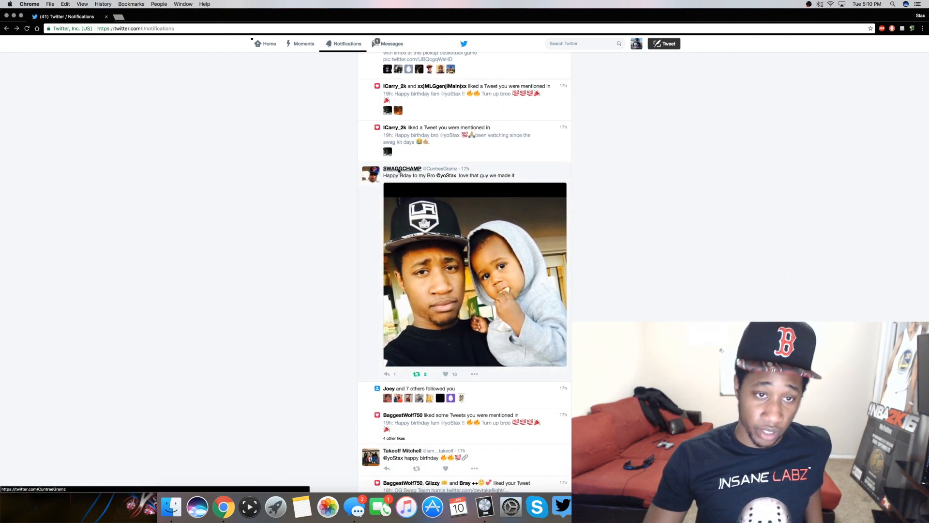
{"action": "left_click", "coordinate": [402, 169]}
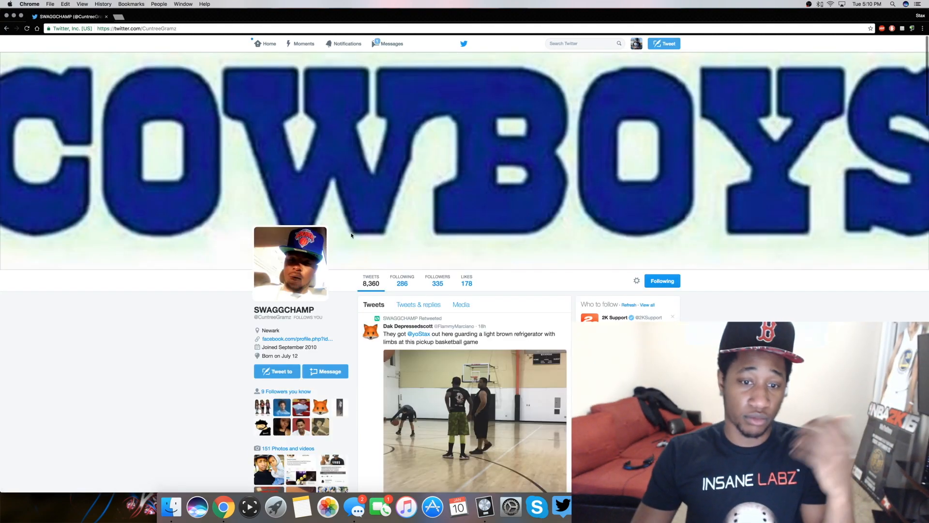
{"action": "left_click", "coordinate": [474, 420]}
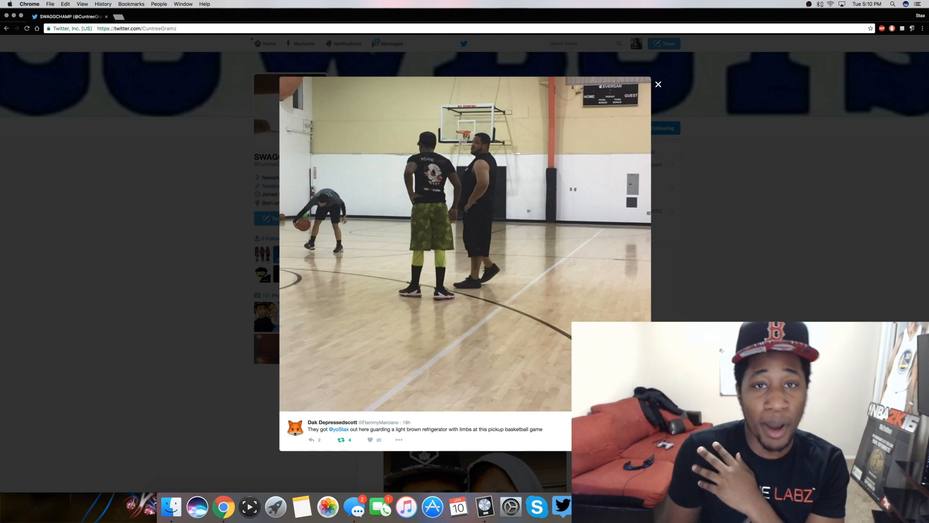
{"action": "left_click", "coordinate": [658, 84]}
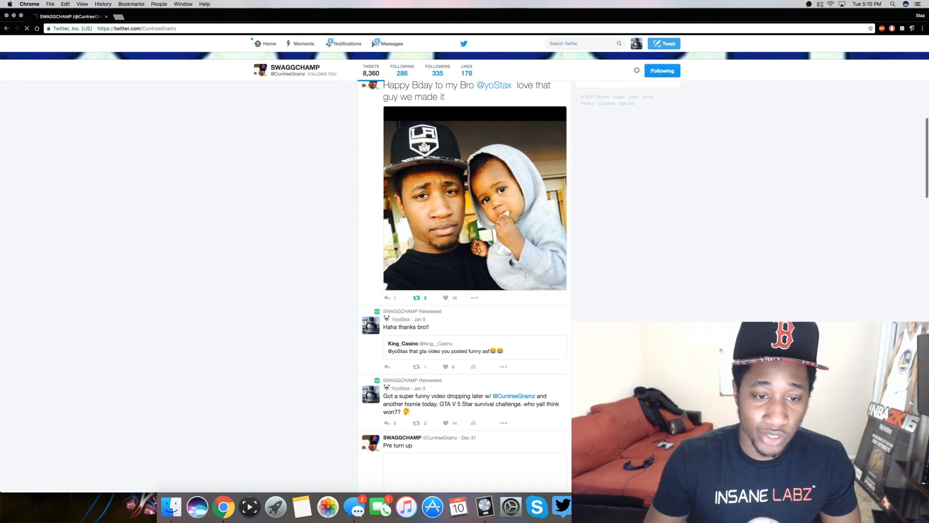